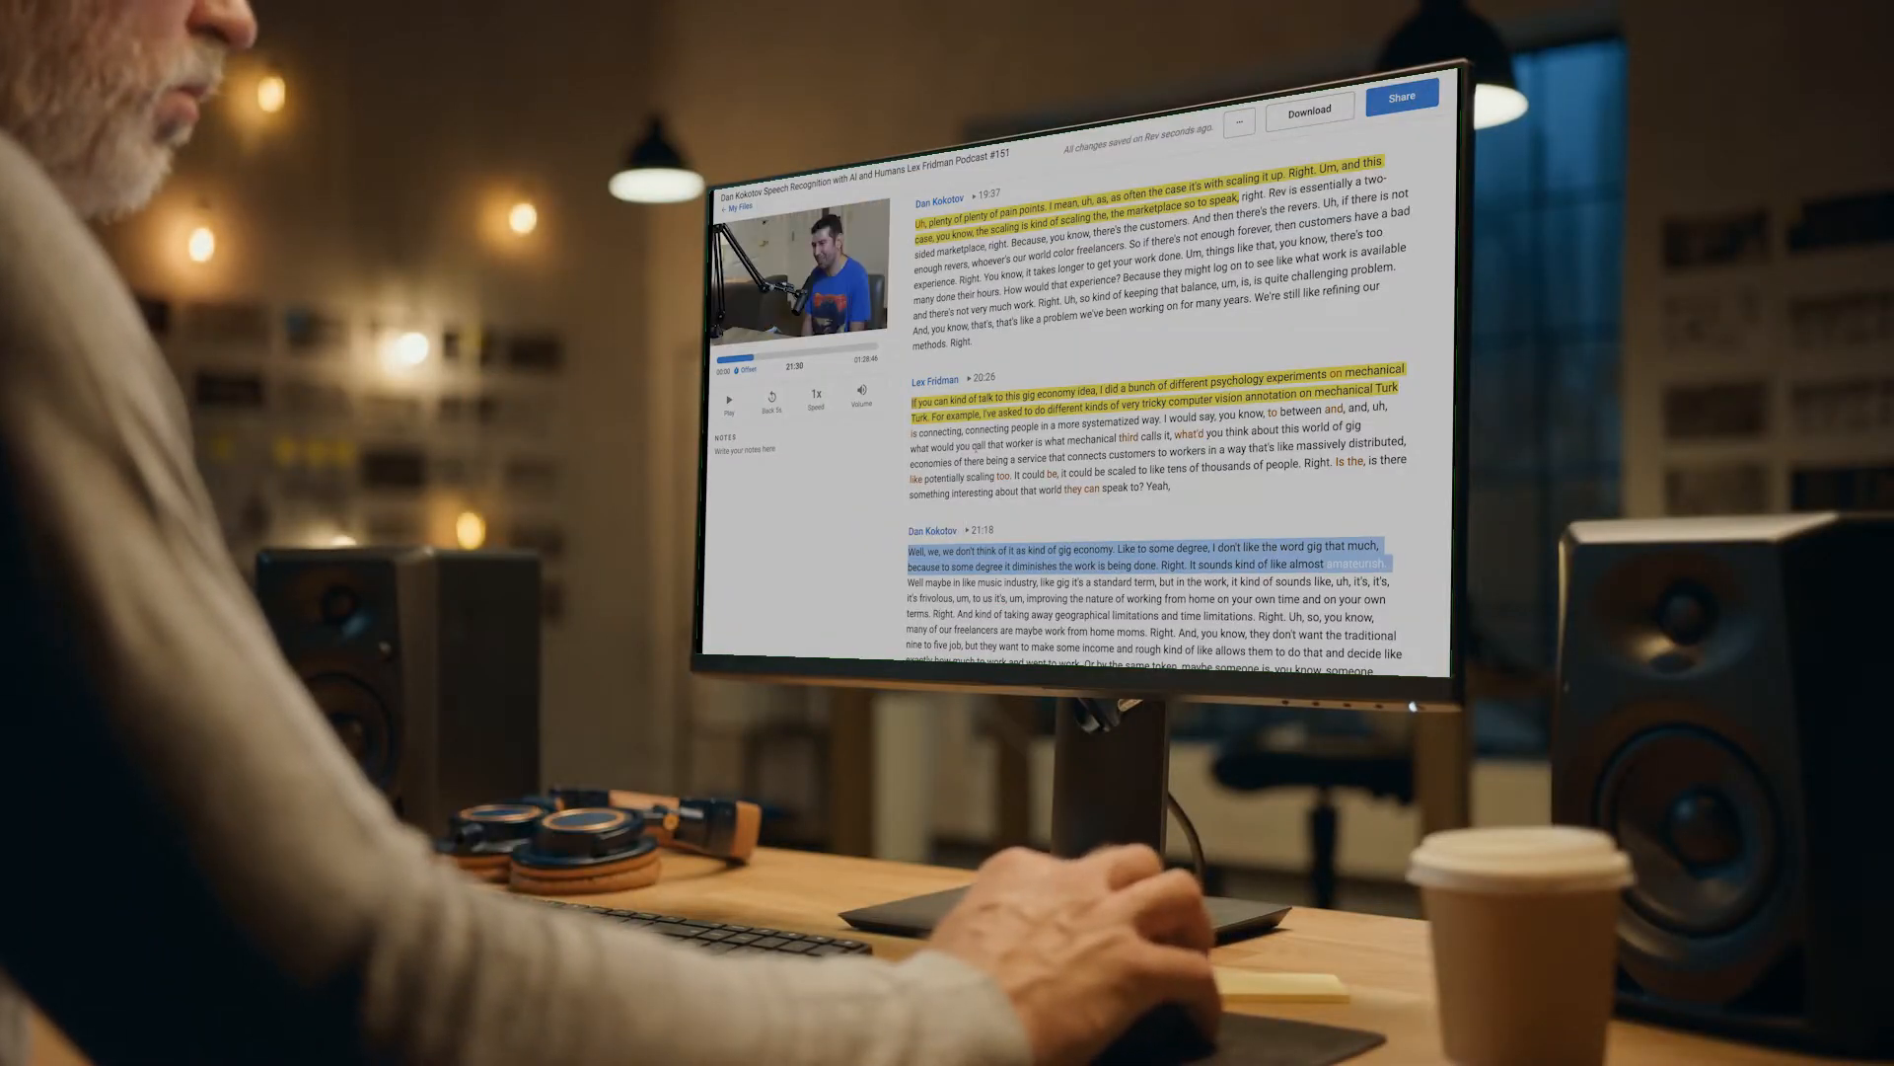
Step: Go to Rev's signed-in home page listing Transcription, Captions and Foreign Subtitles services
{"action": "left_click", "coordinate": [1306, 111]}
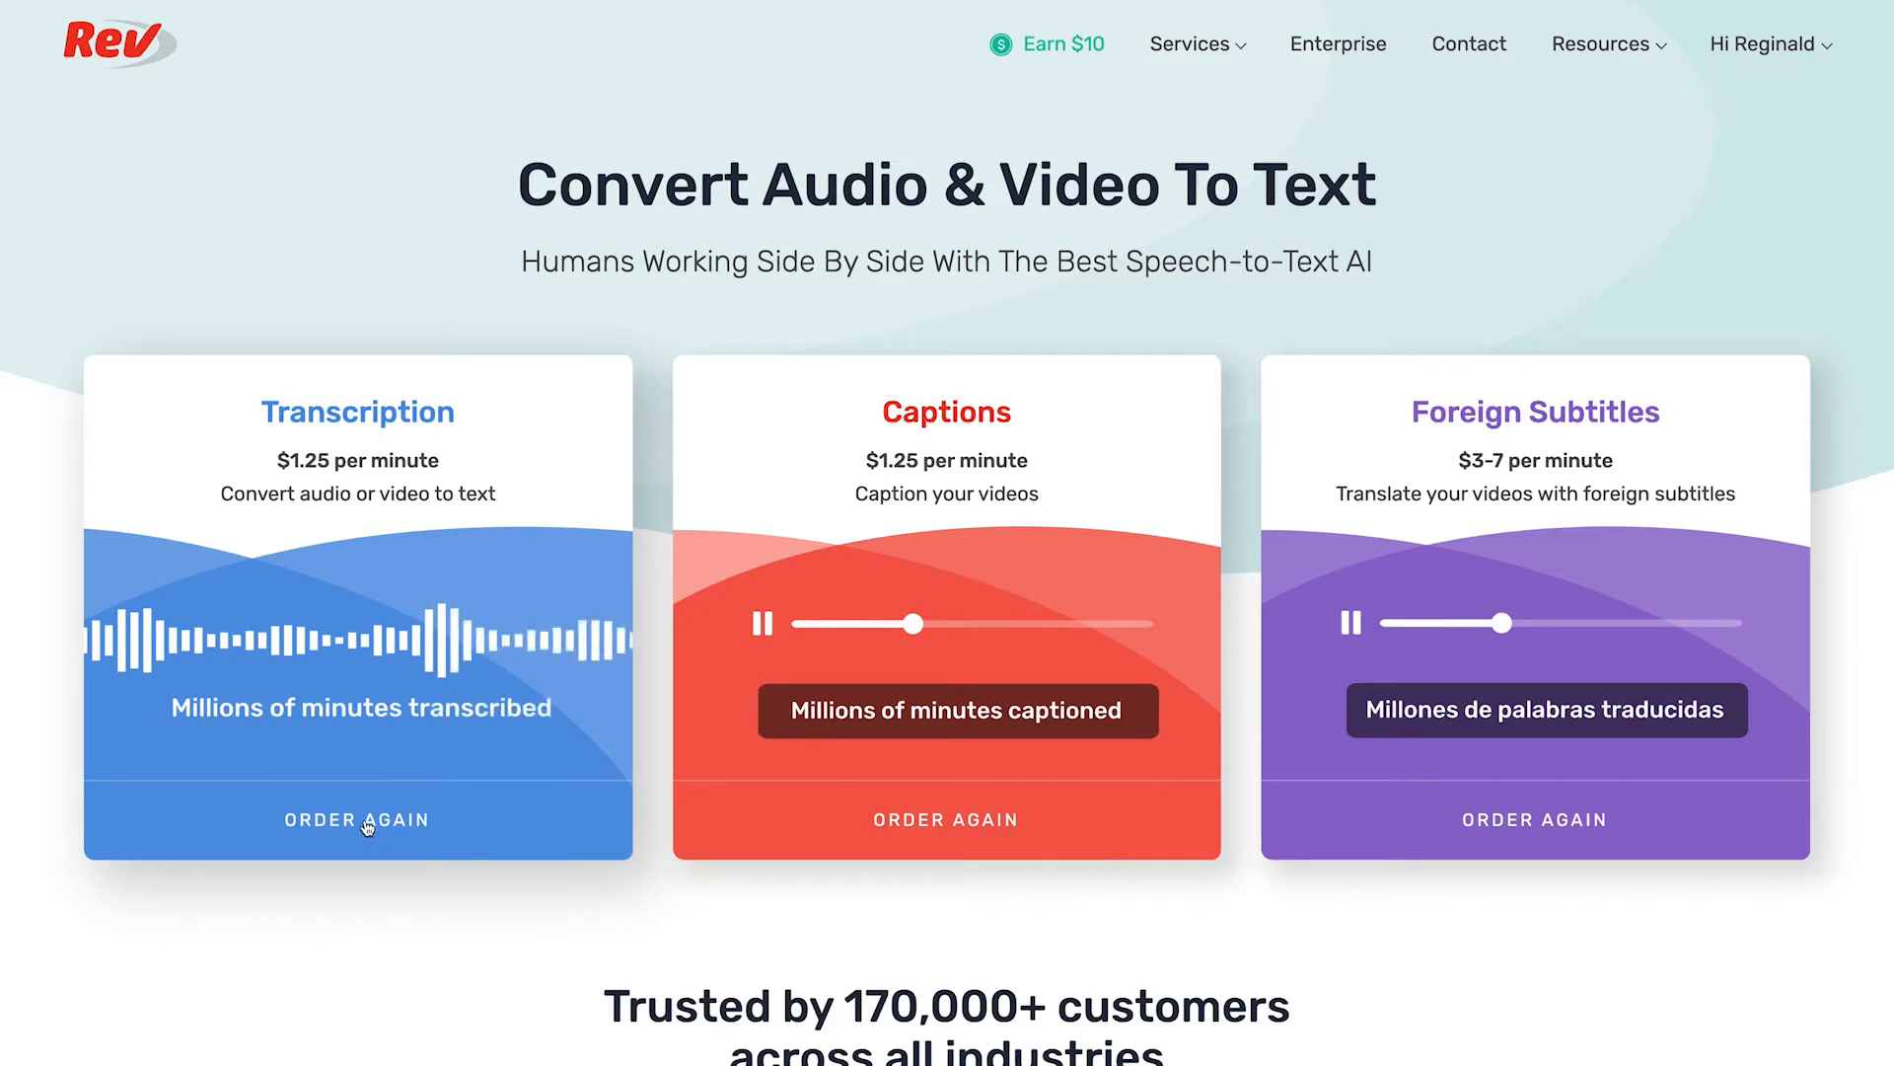
Step: Order a new transcription and upload the Lex Fridman podcast #151 mp4 from Downloads
{"action": "left_click", "coordinate": [357, 819]}
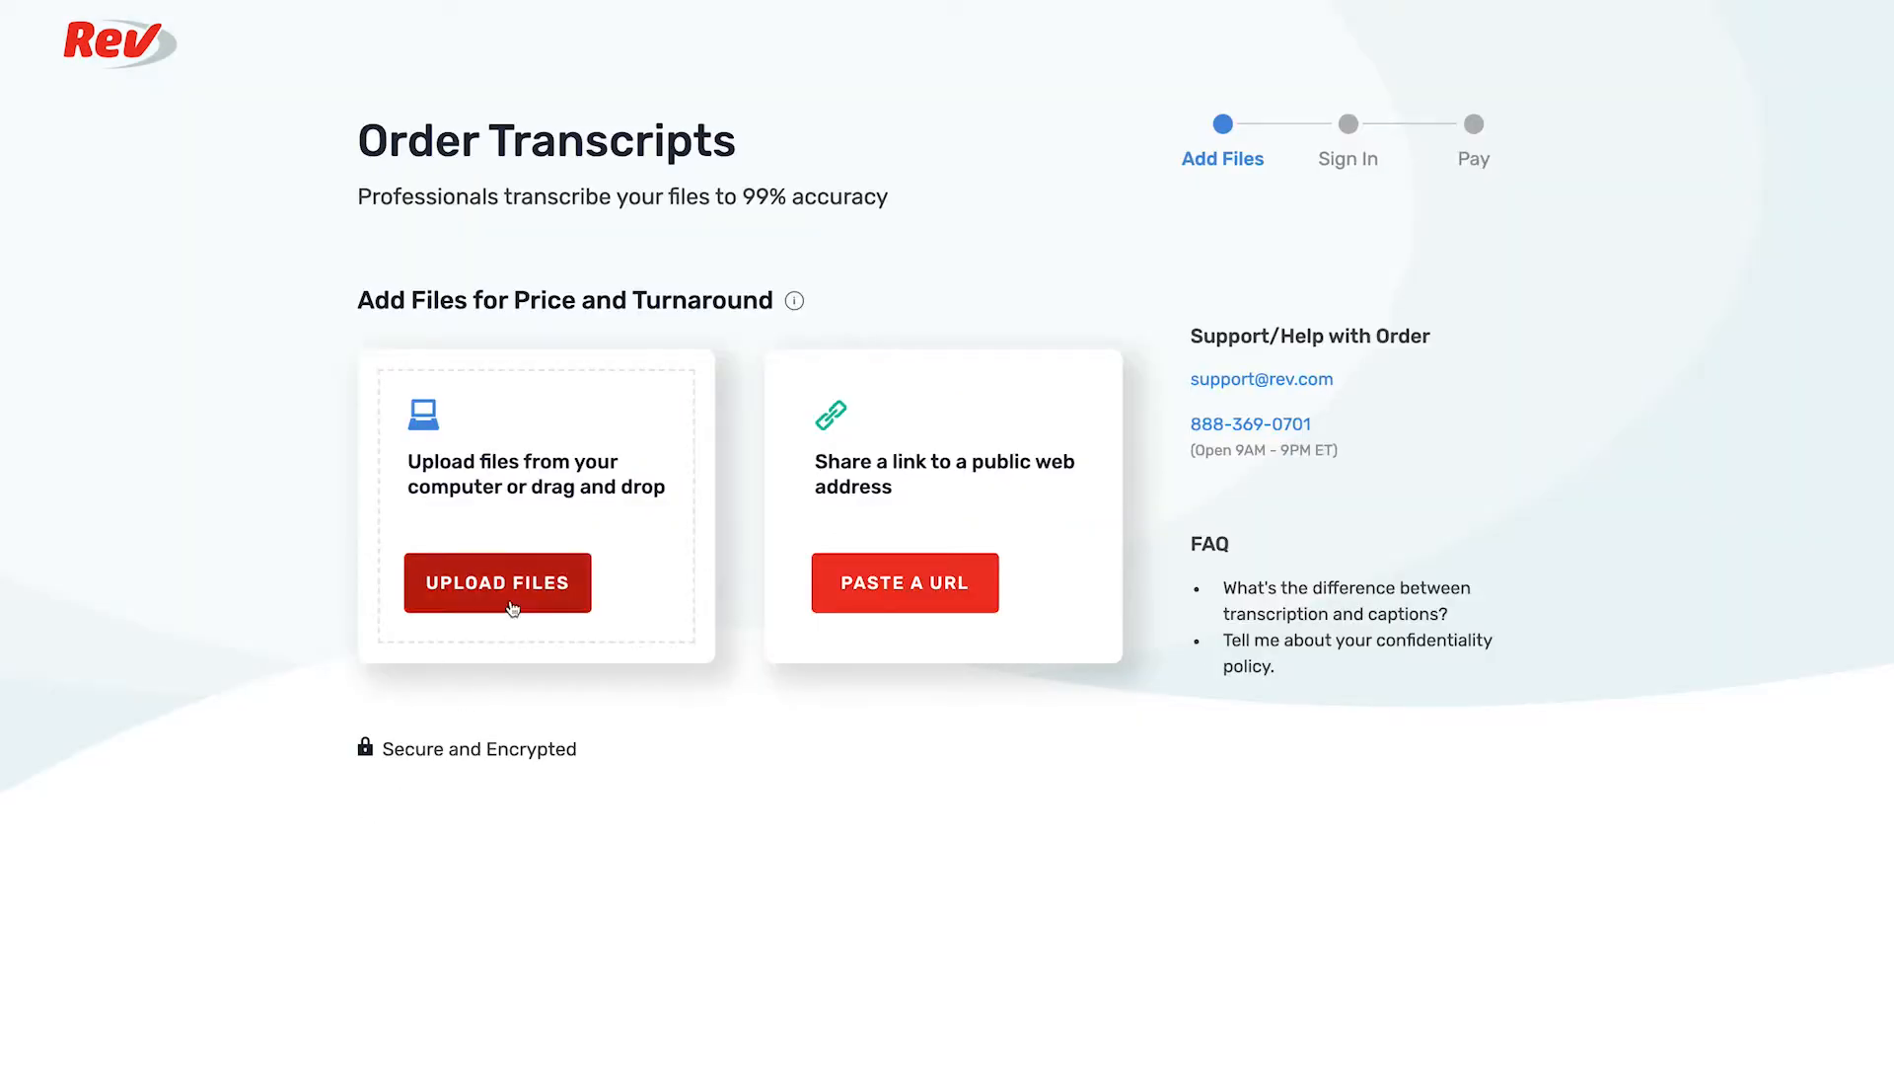
{"action": "left_click", "coordinate": [497, 582]}
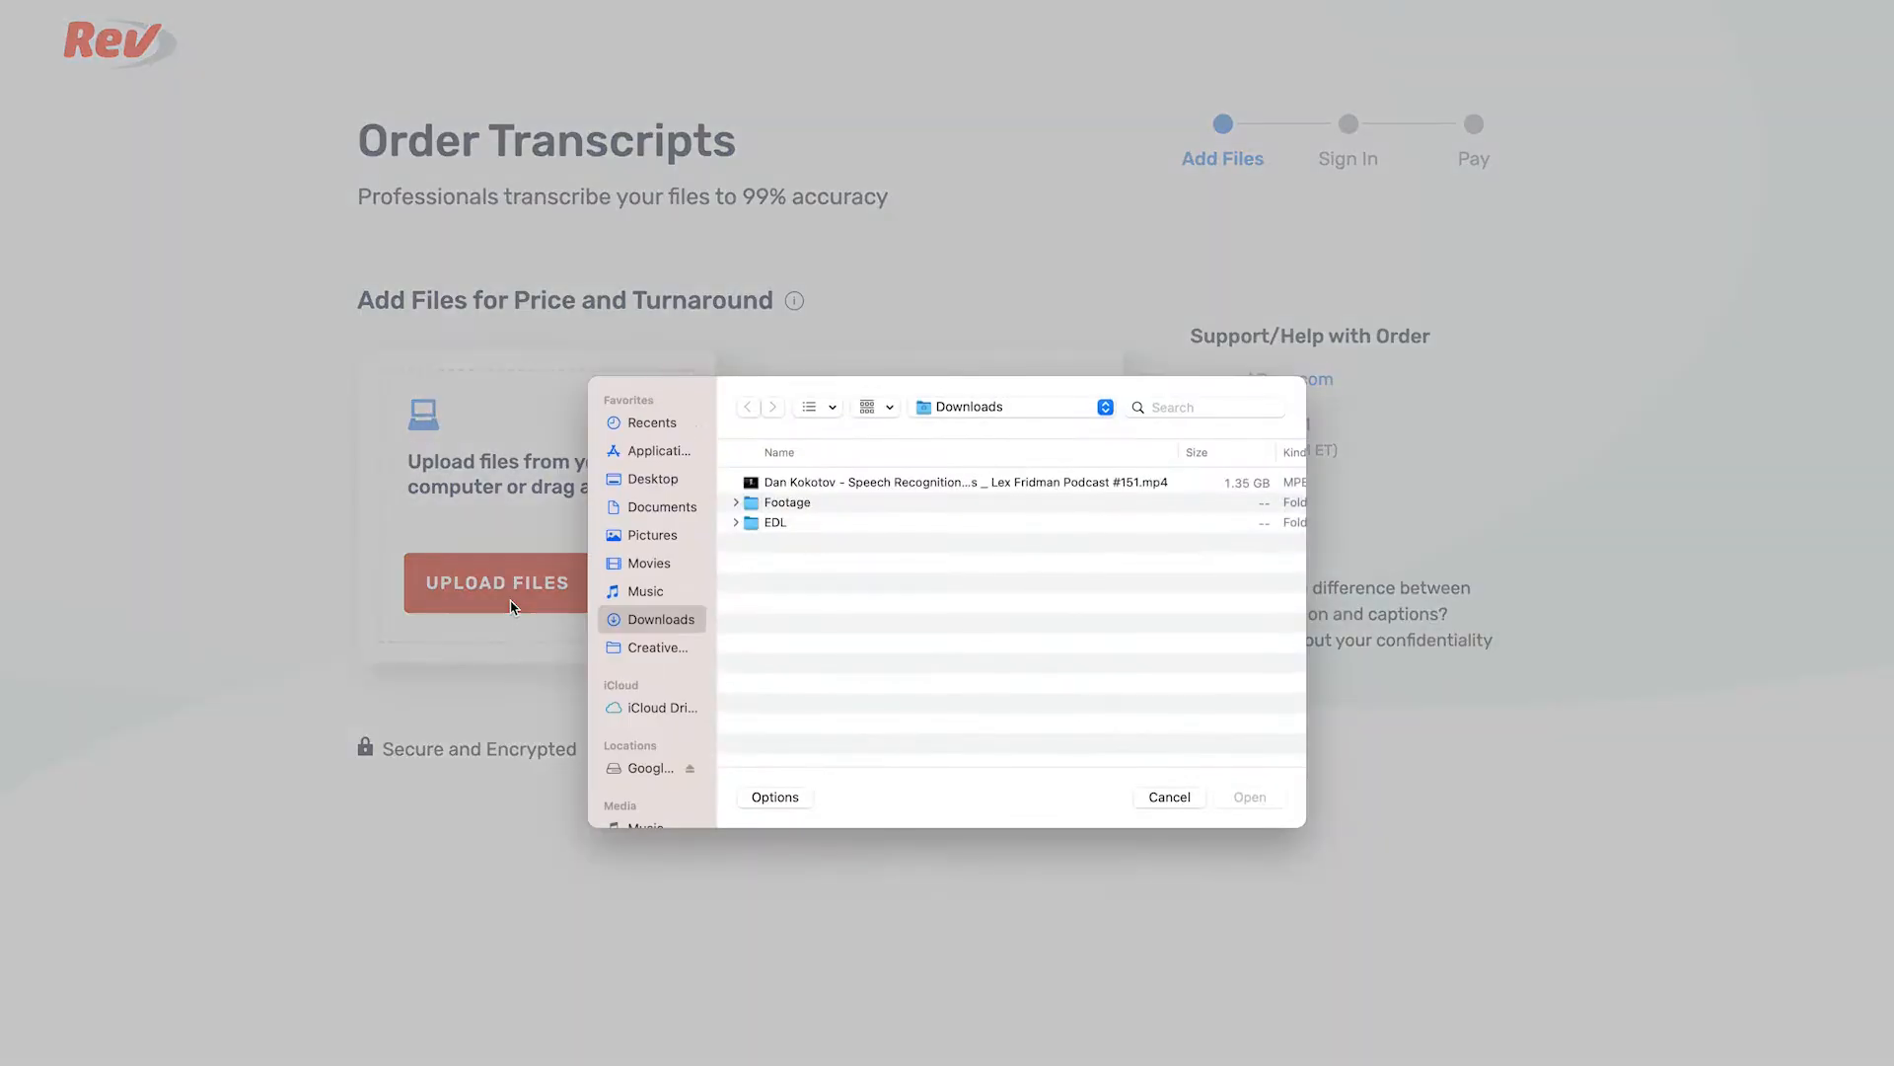
{"action": "left_click", "coordinate": [955, 482]}
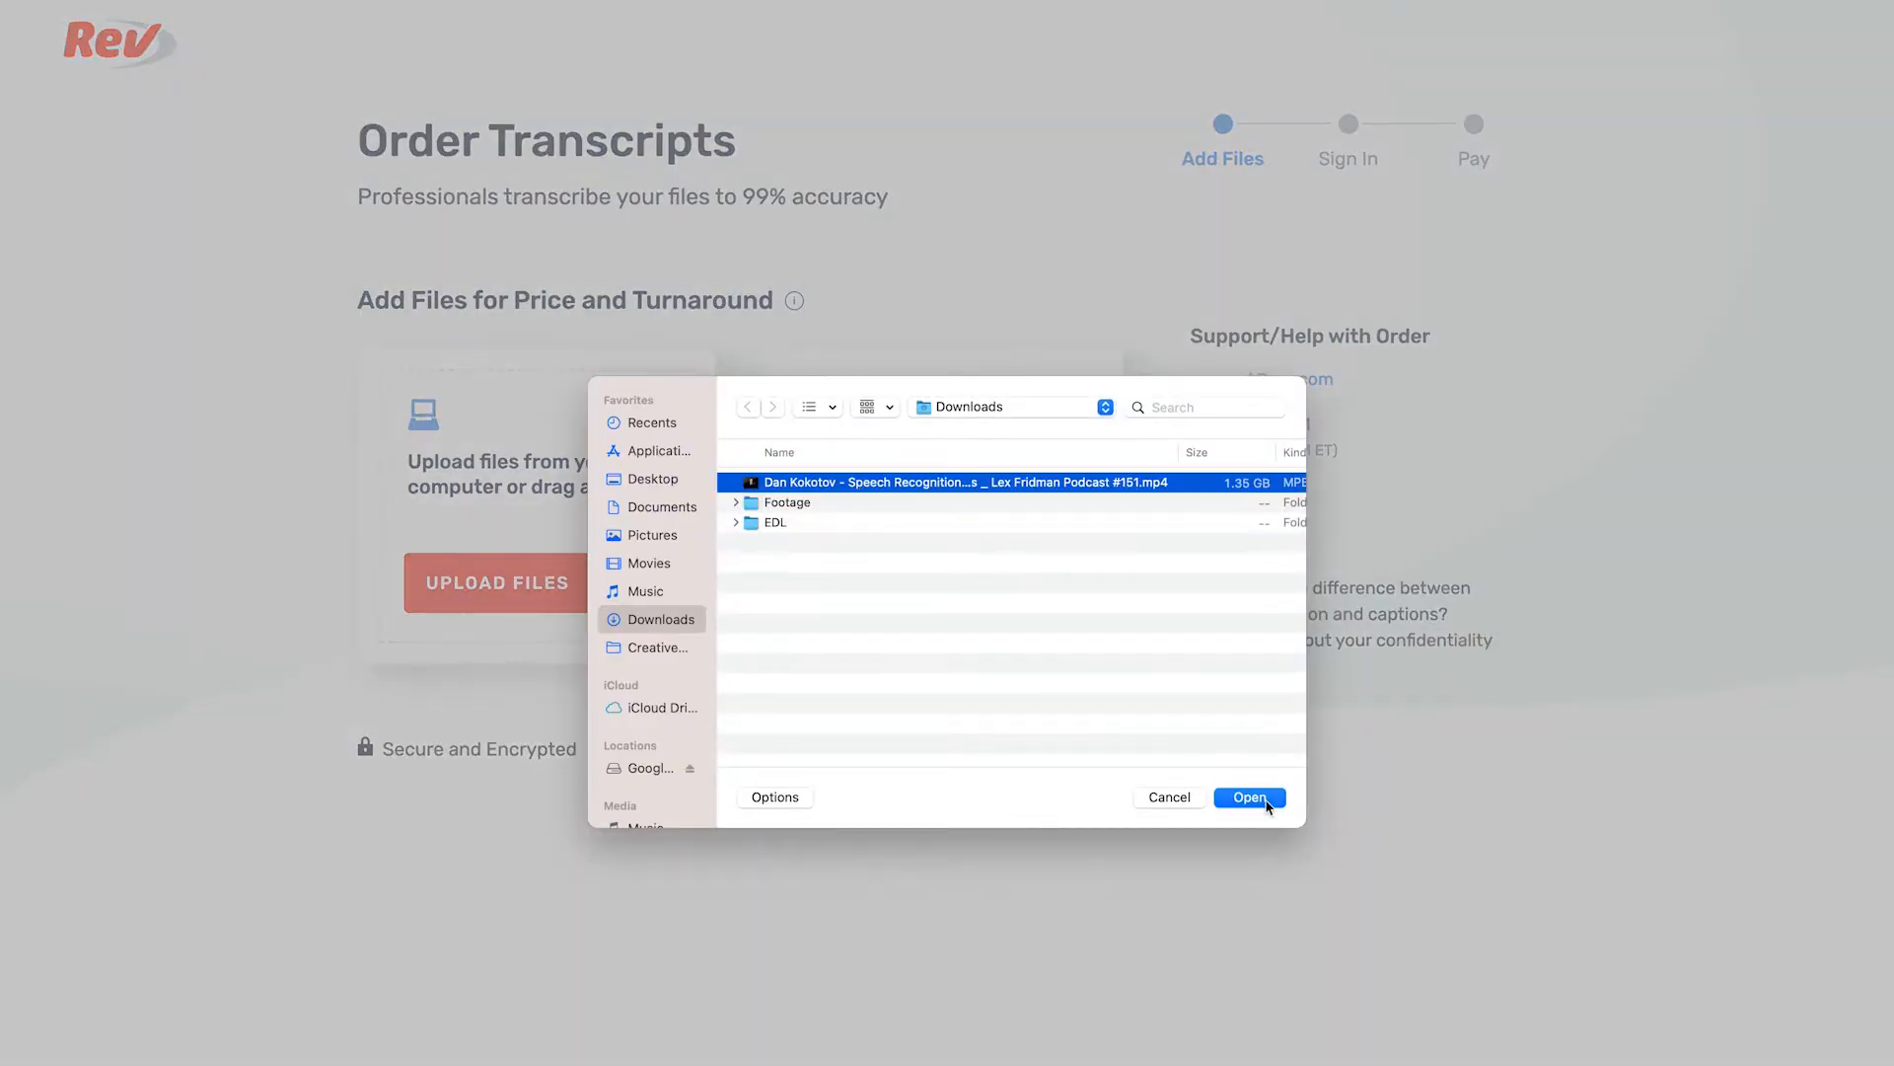
{"action": "left_click", "coordinate": [1247, 795]}
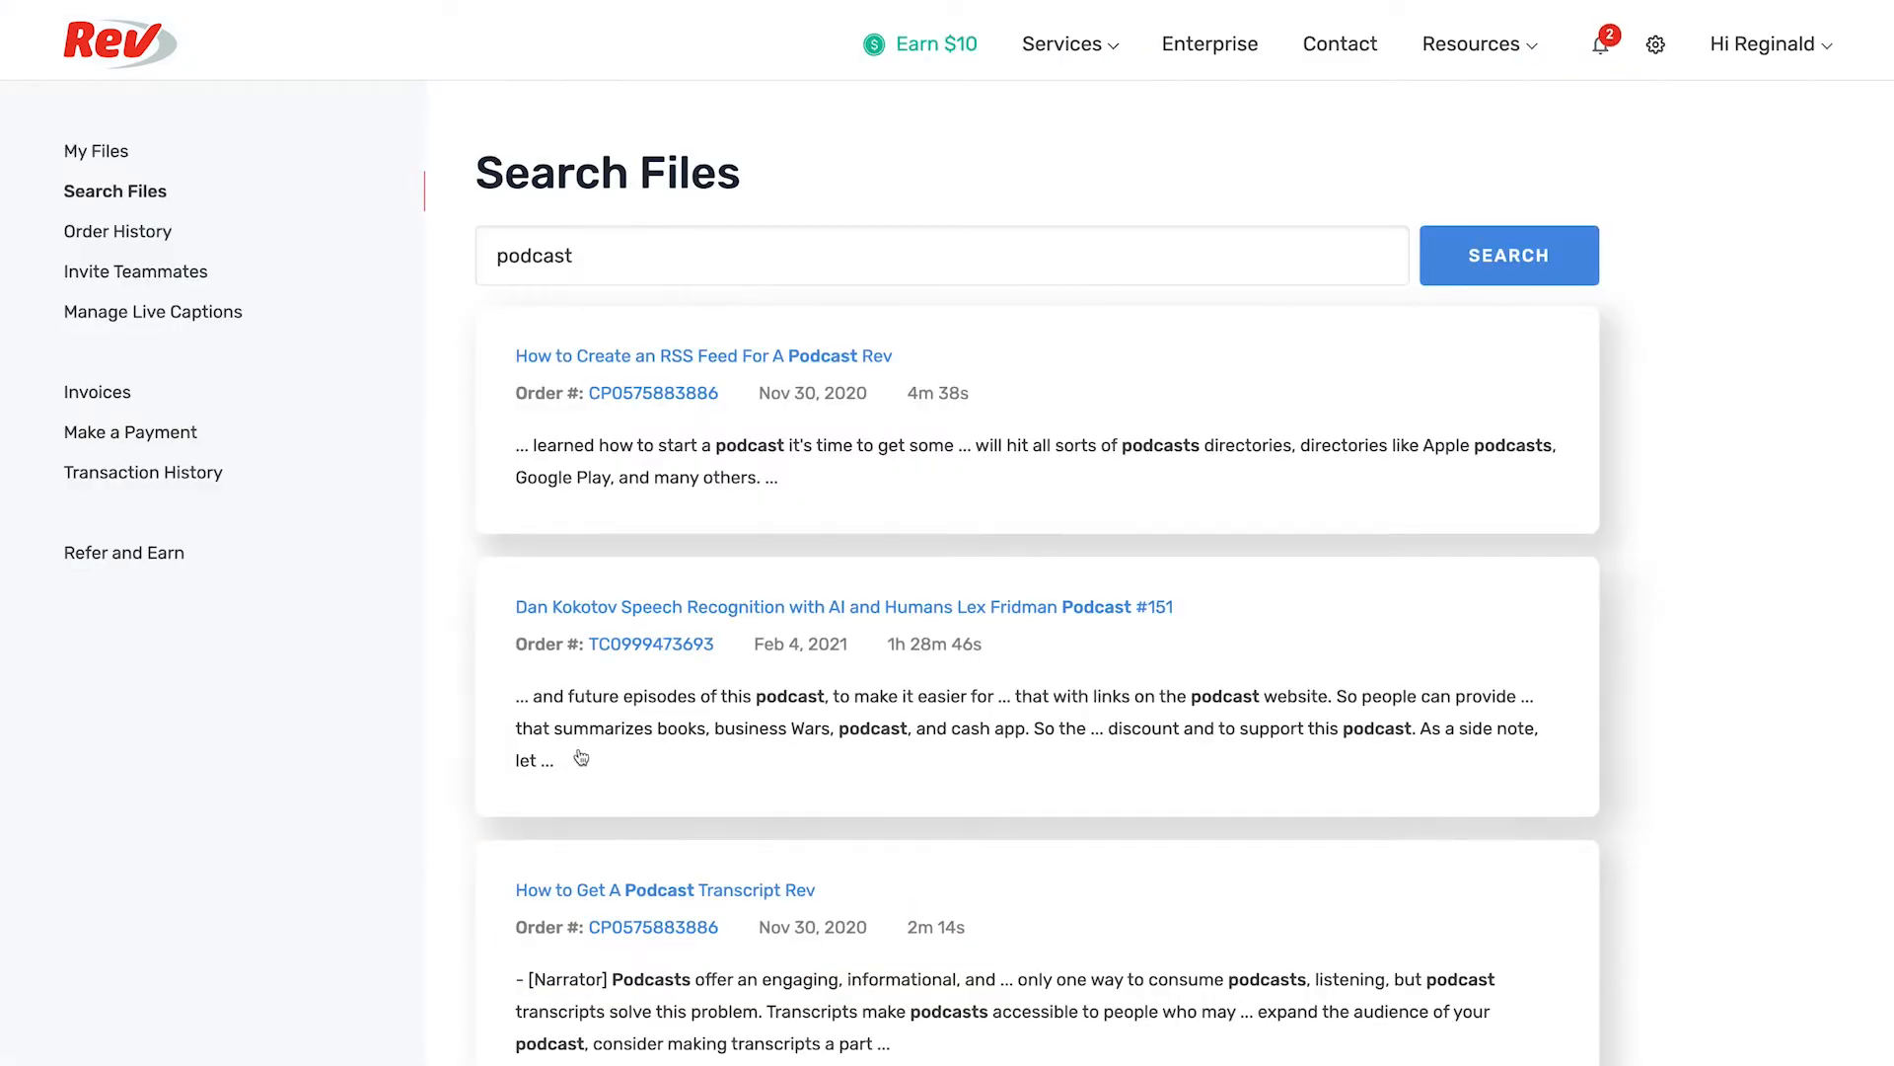
Step: Open the Dan Kokotov podcast #151 transcript and highlight a passage to keep
{"action": "left_click", "coordinate": [842, 606]}
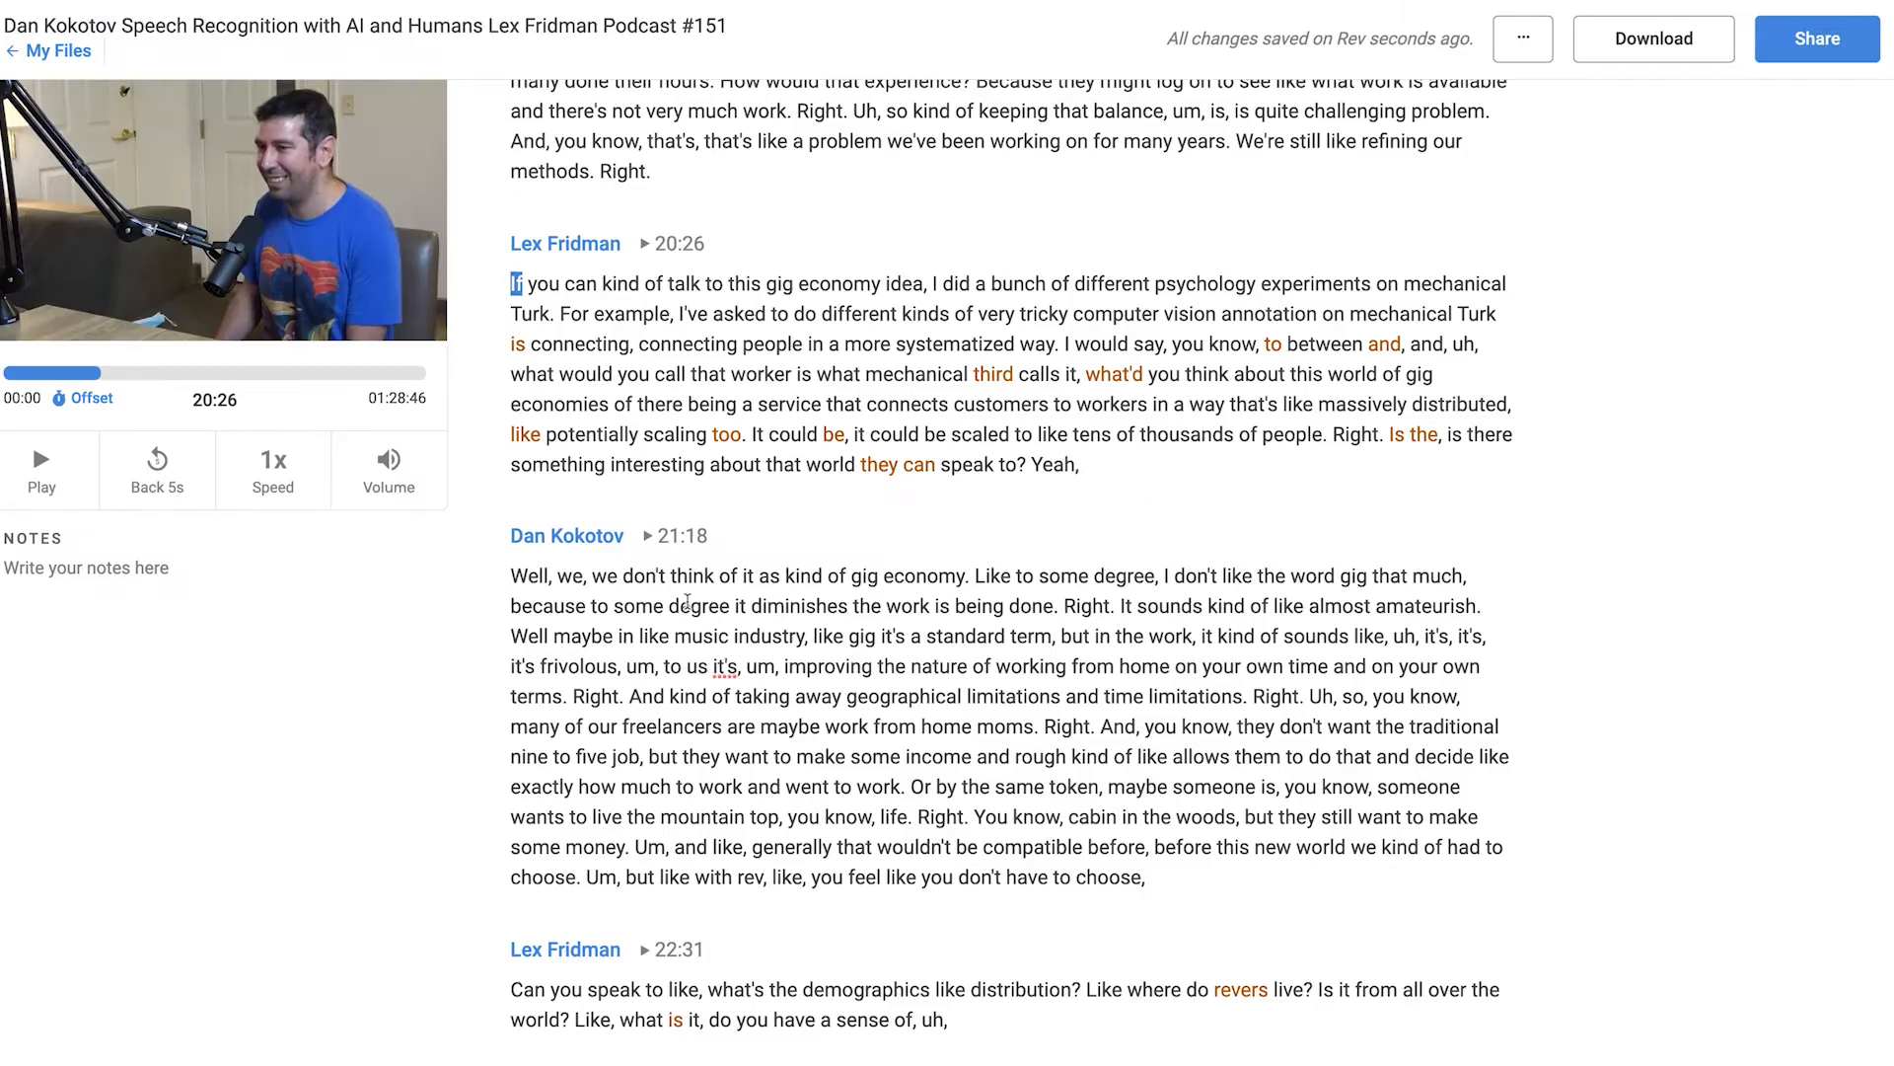
{"action": "left_click_drag", "start_coordinate": [510, 575], "coordinate": [1032, 574]}
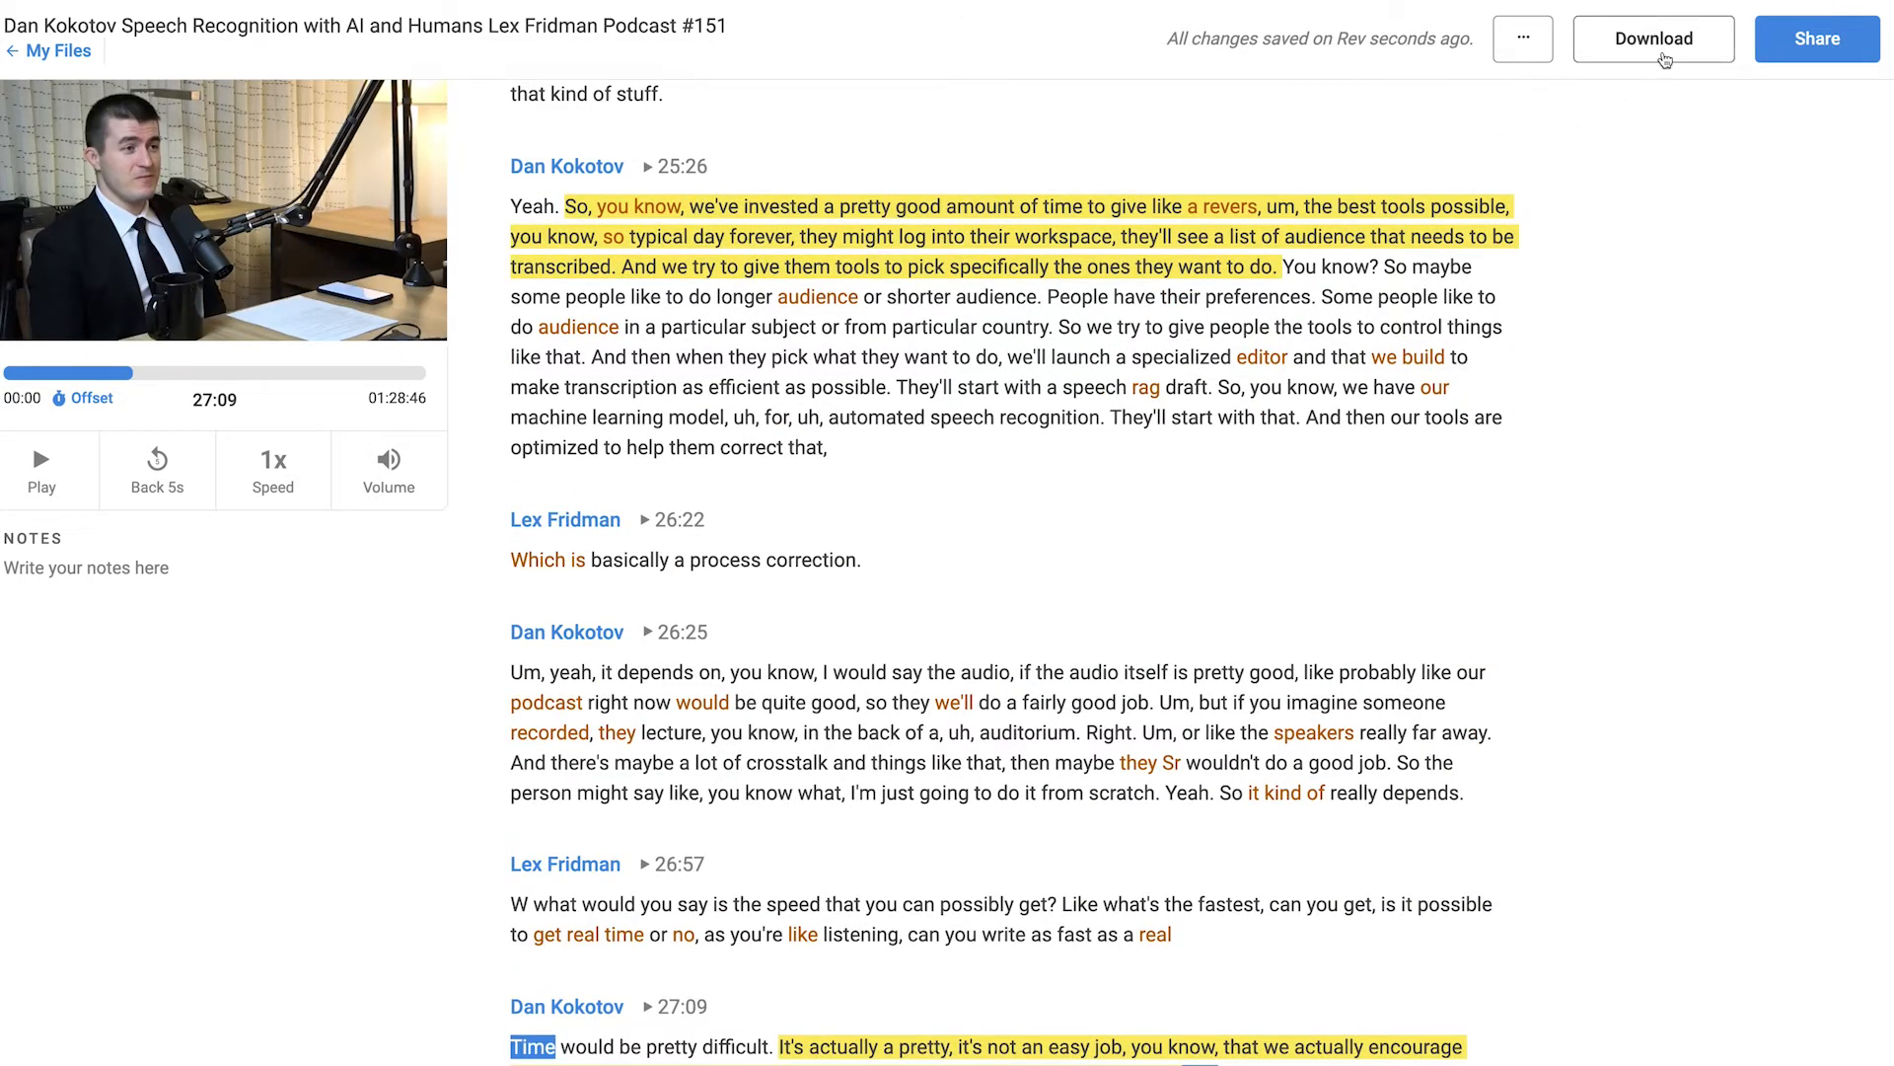
Step: Download the transcript in Edit Decision List format
{"action": "left_click", "coordinate": [1651, 37]}
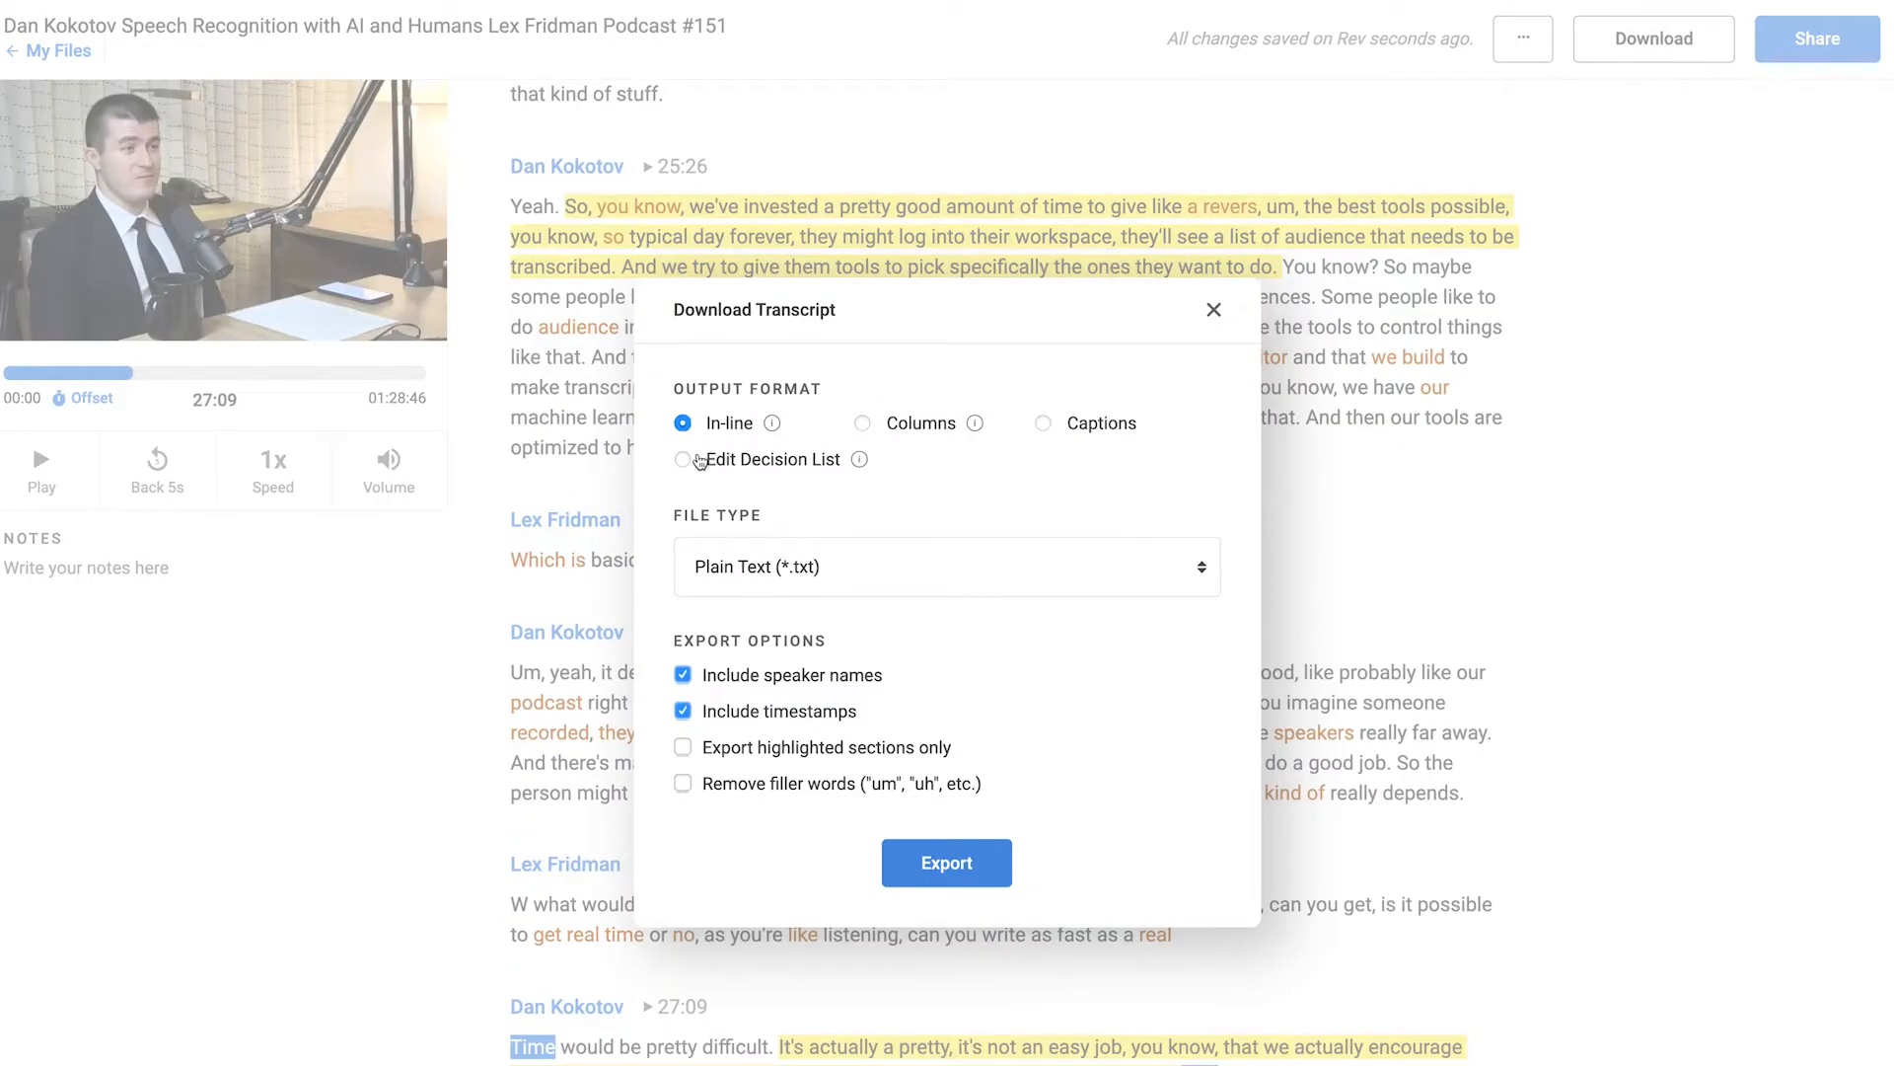
{"action": "left_click", "coordinate": [1214, 310]}
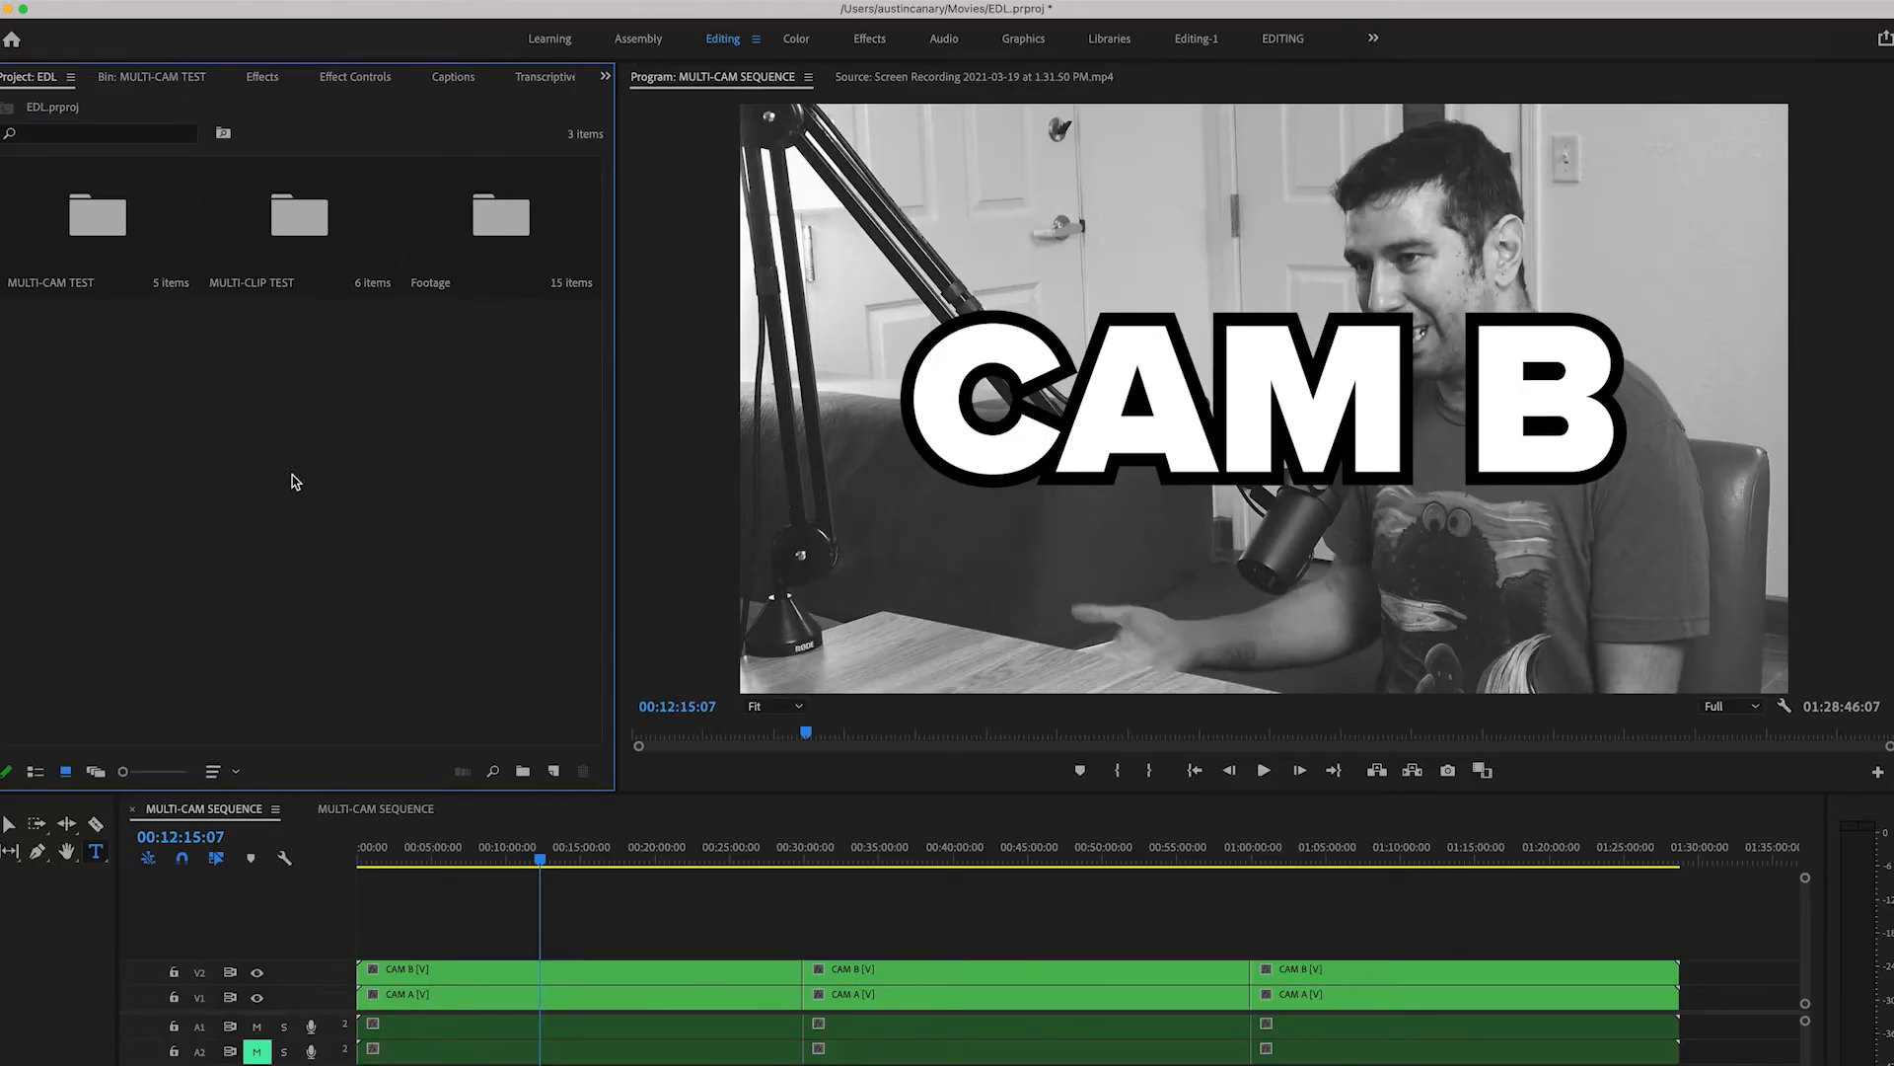
Step: Import the Dan Kokotov podcast .edl file into the project, accepting the default new-sequence settings
{"action": "right_click", "coordinate": [290, 481]}
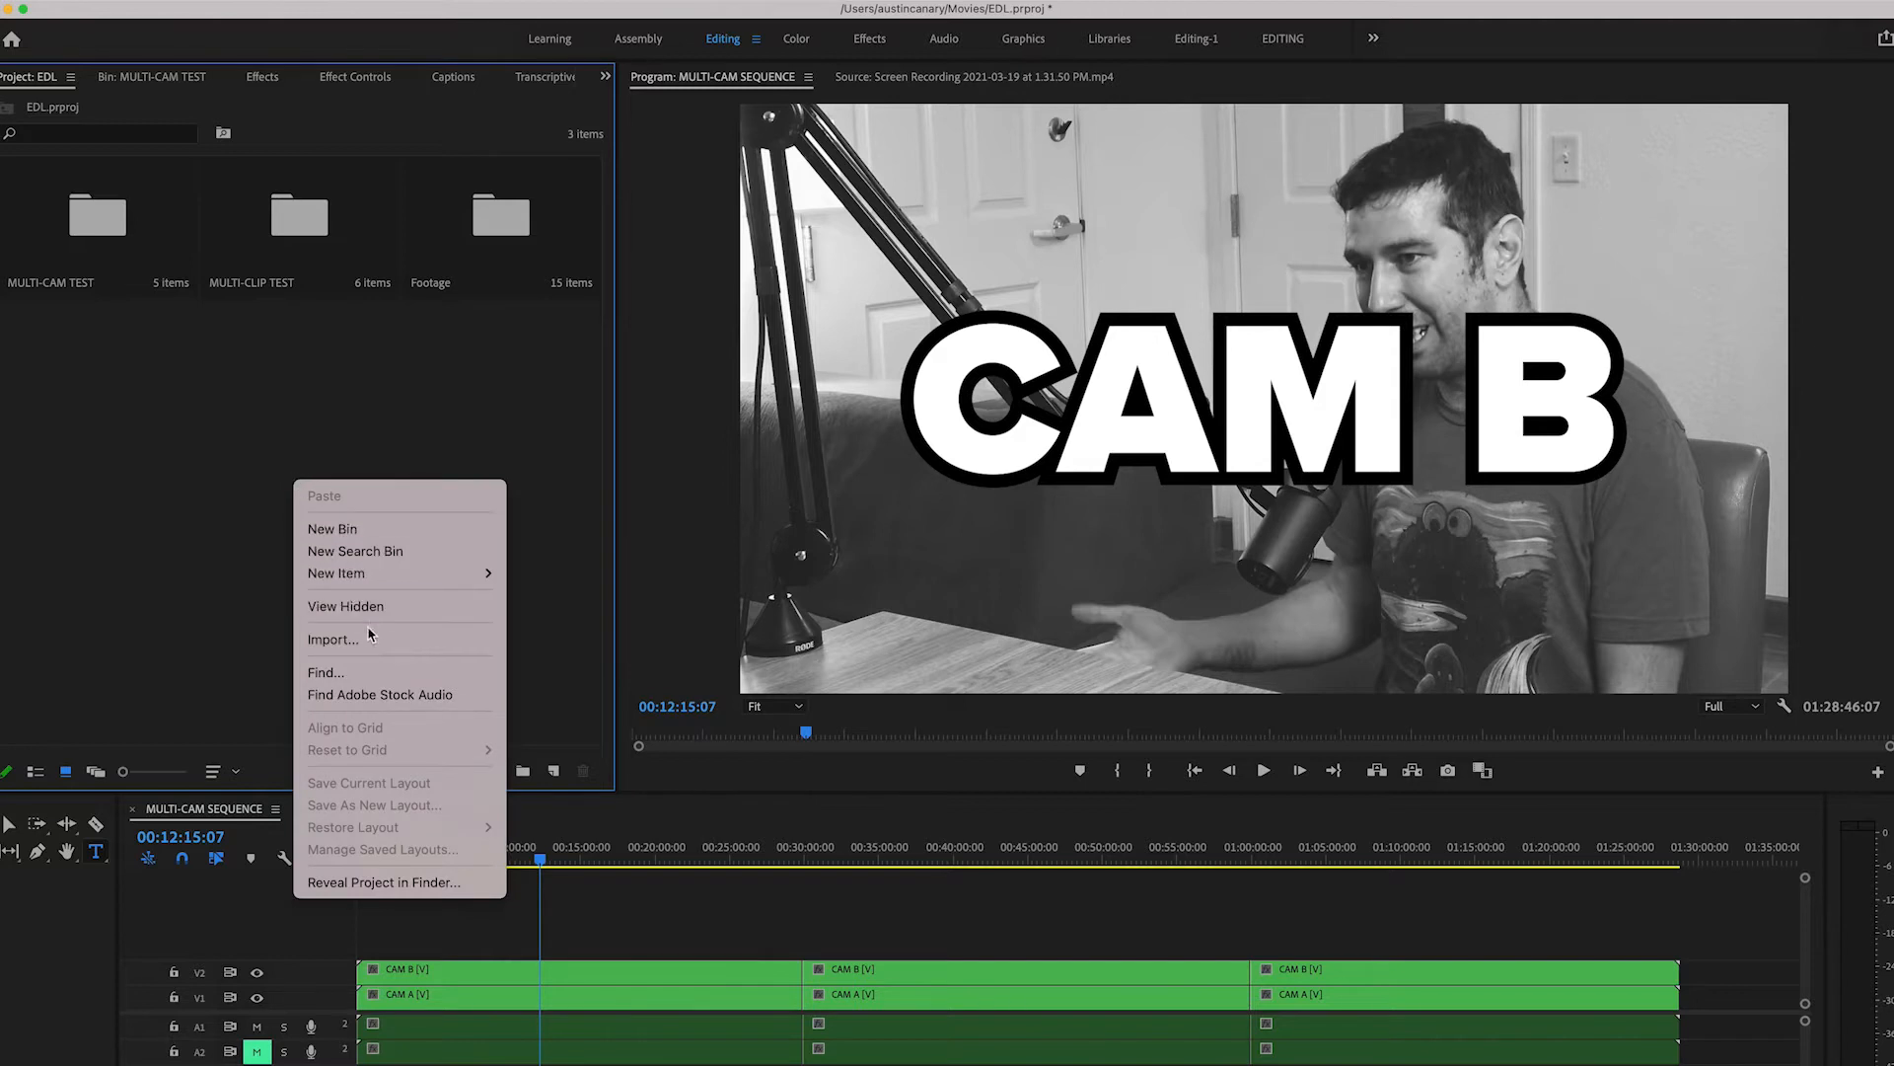
{"action": "left_click", "coordinate": [331, 637]}
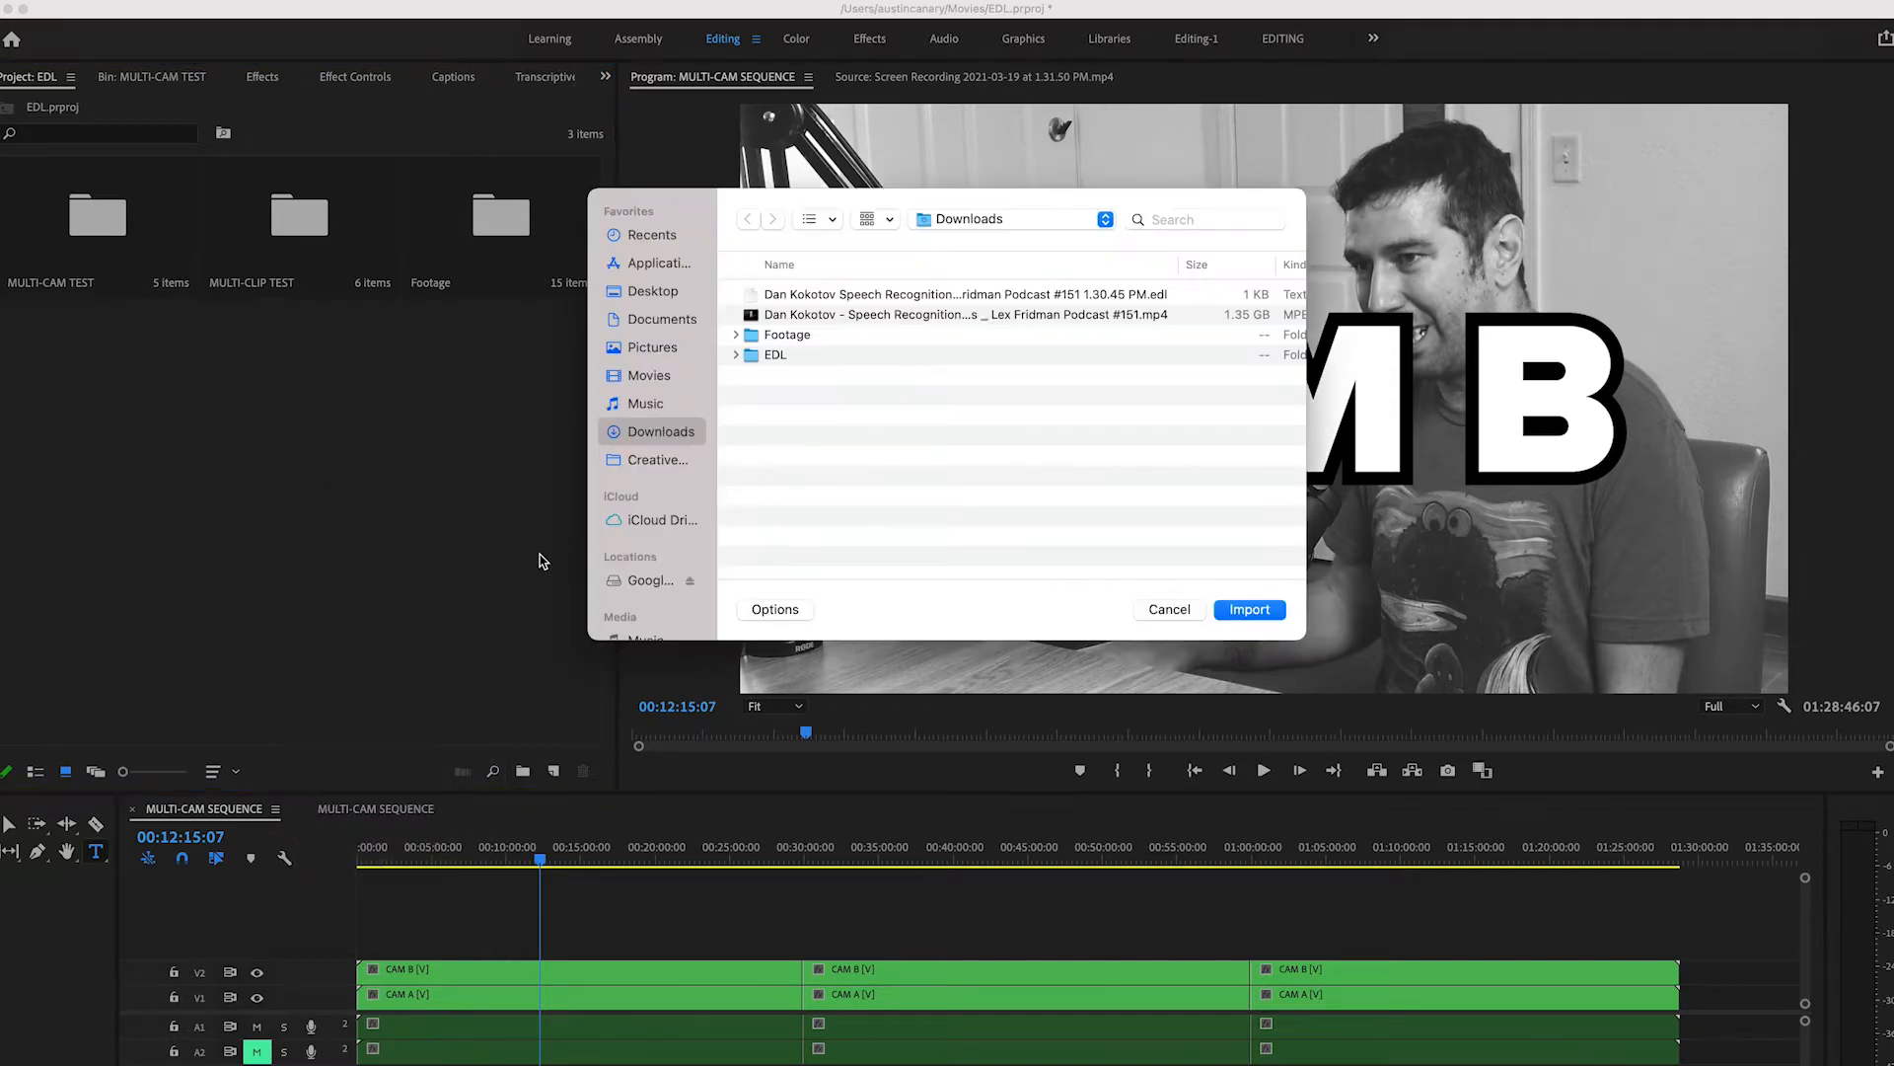
{"action": "left_click", "coordinate": [961, 294]}
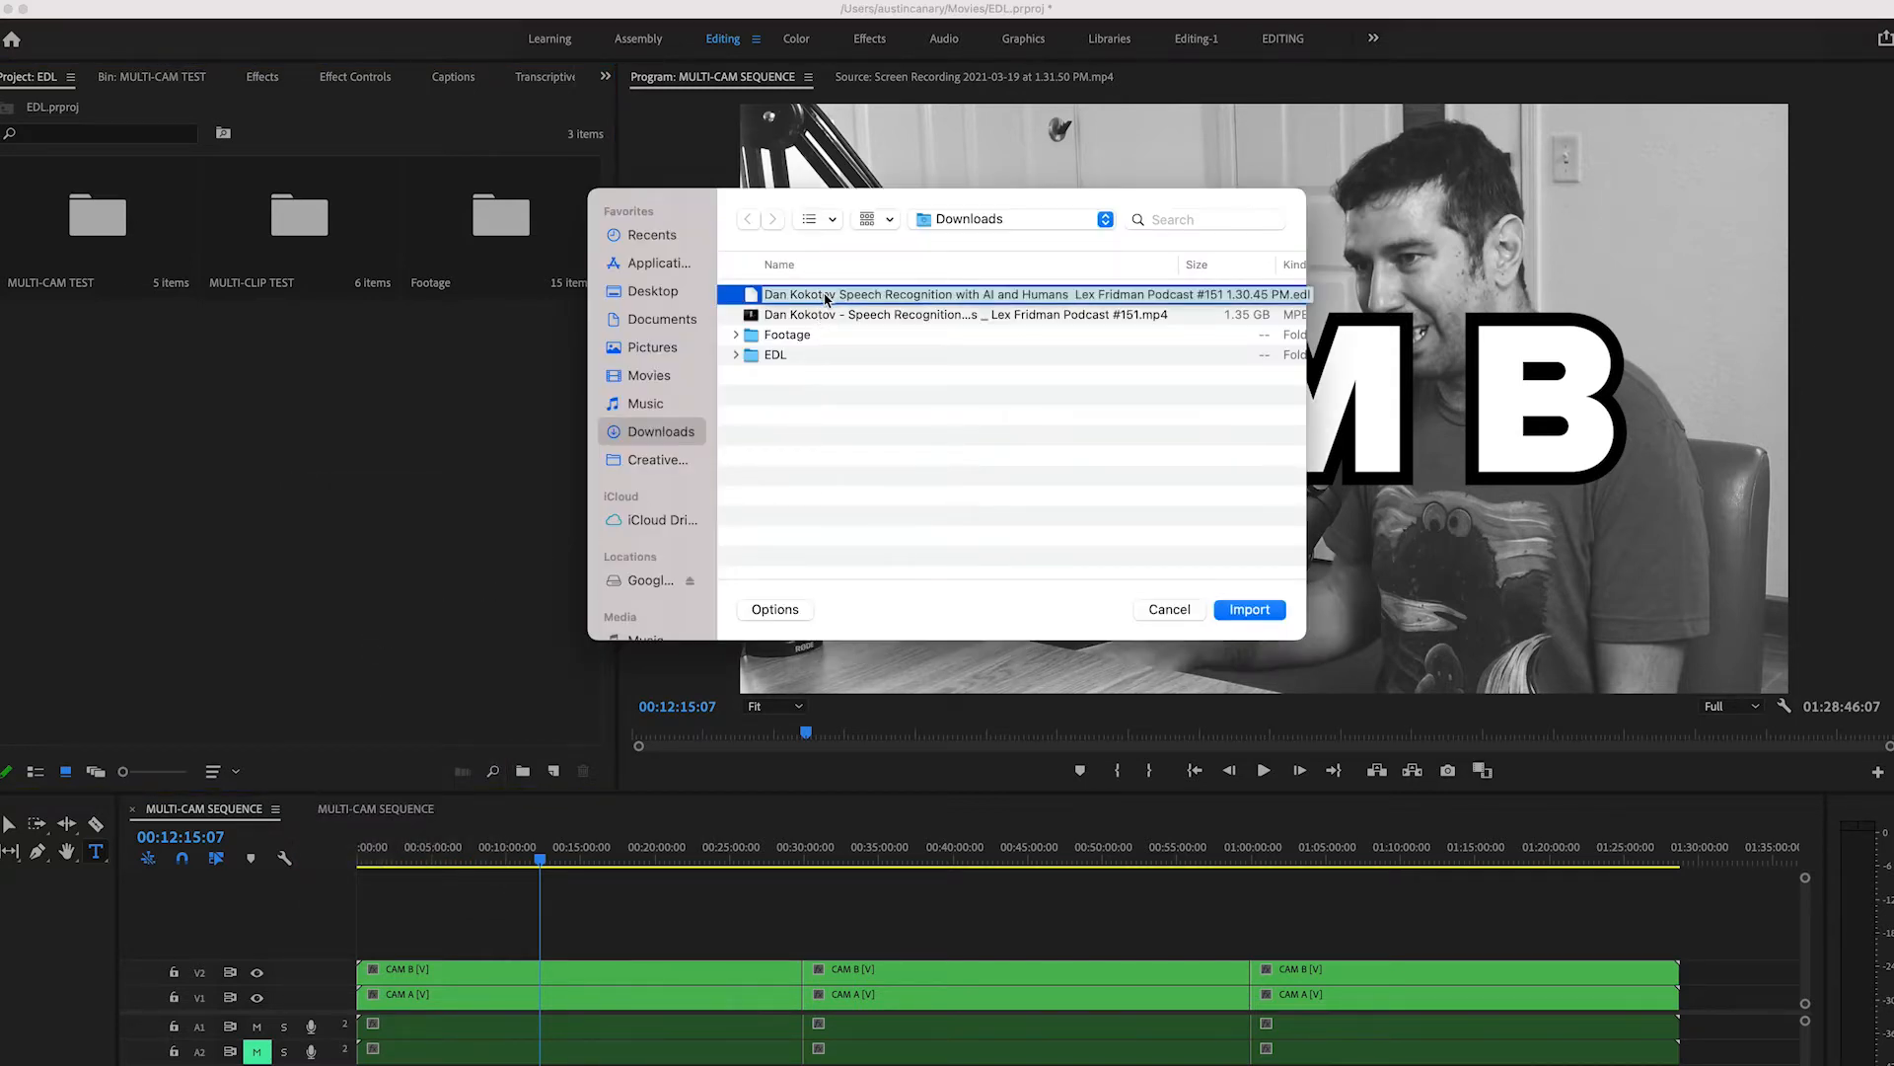
{"action": "left_click", "coordinate": [1247, 609]}
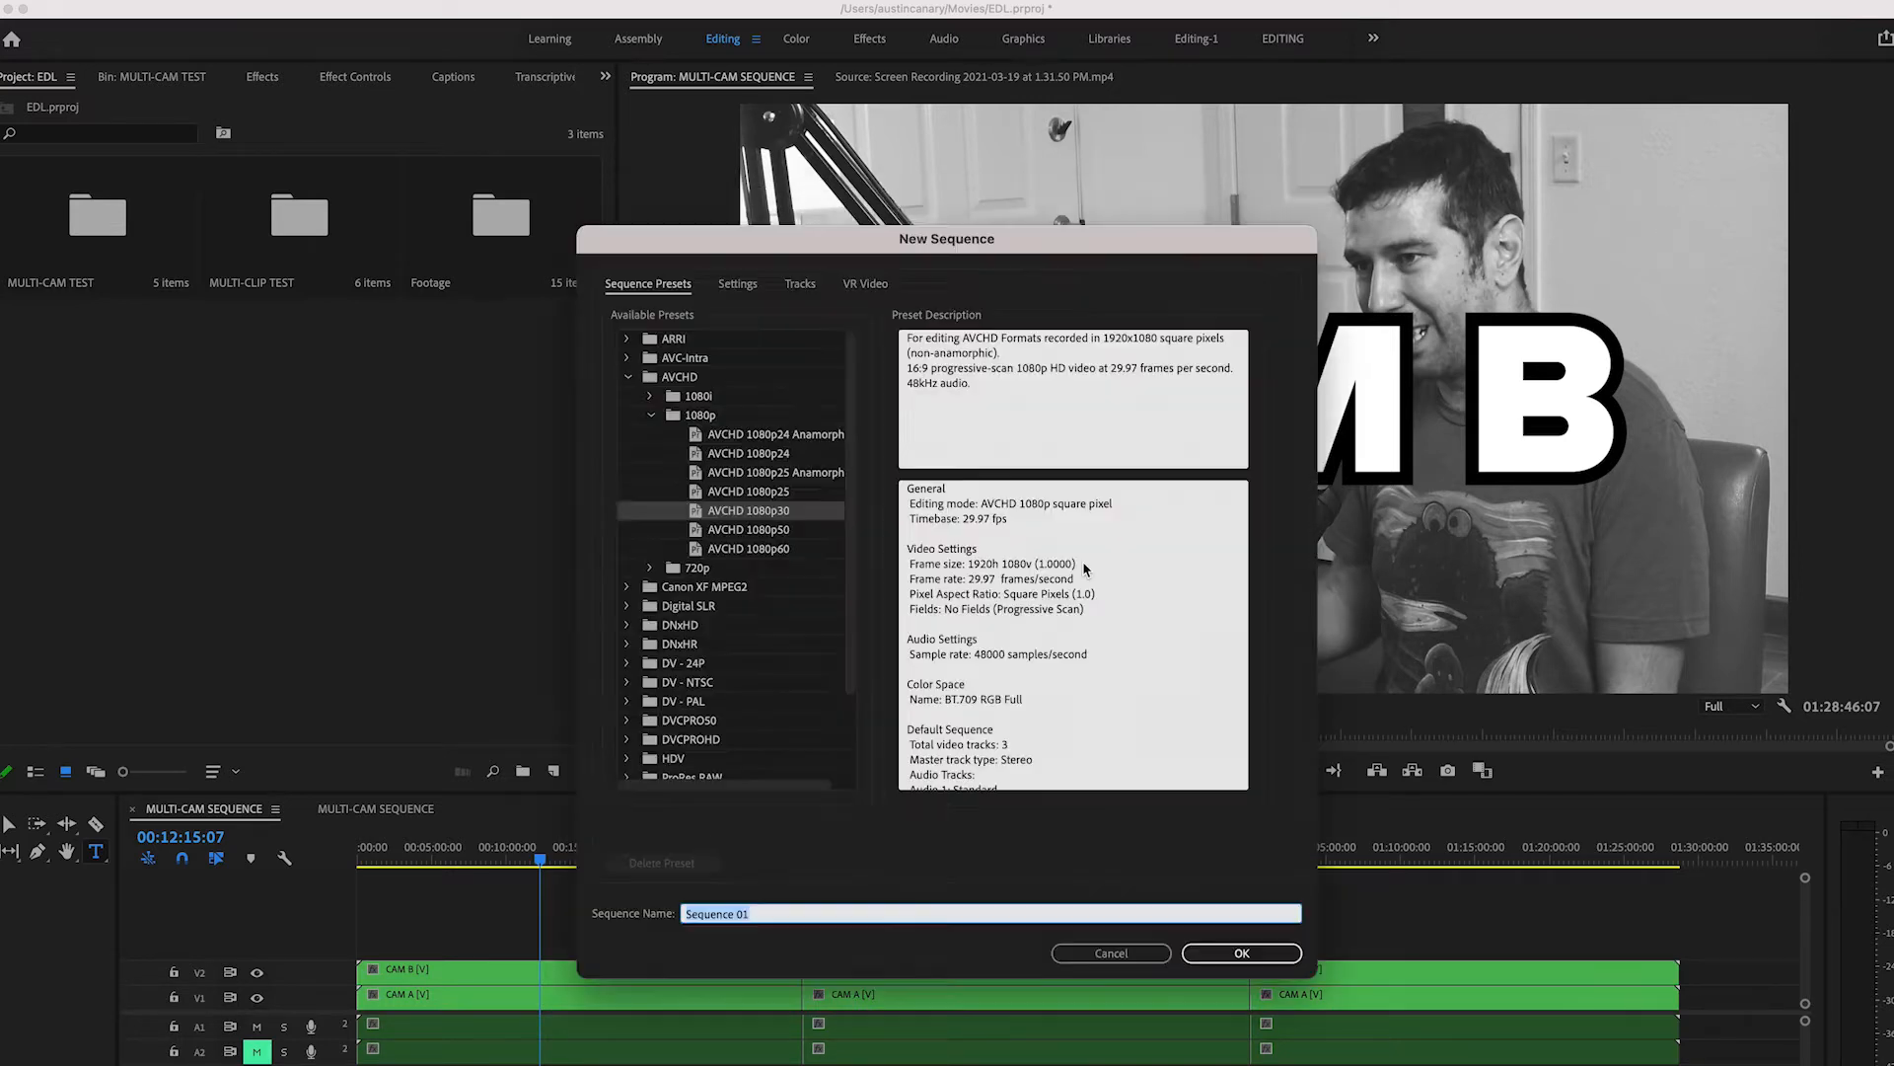
{"action": "left_click", "coordinate": [1239, 951]}
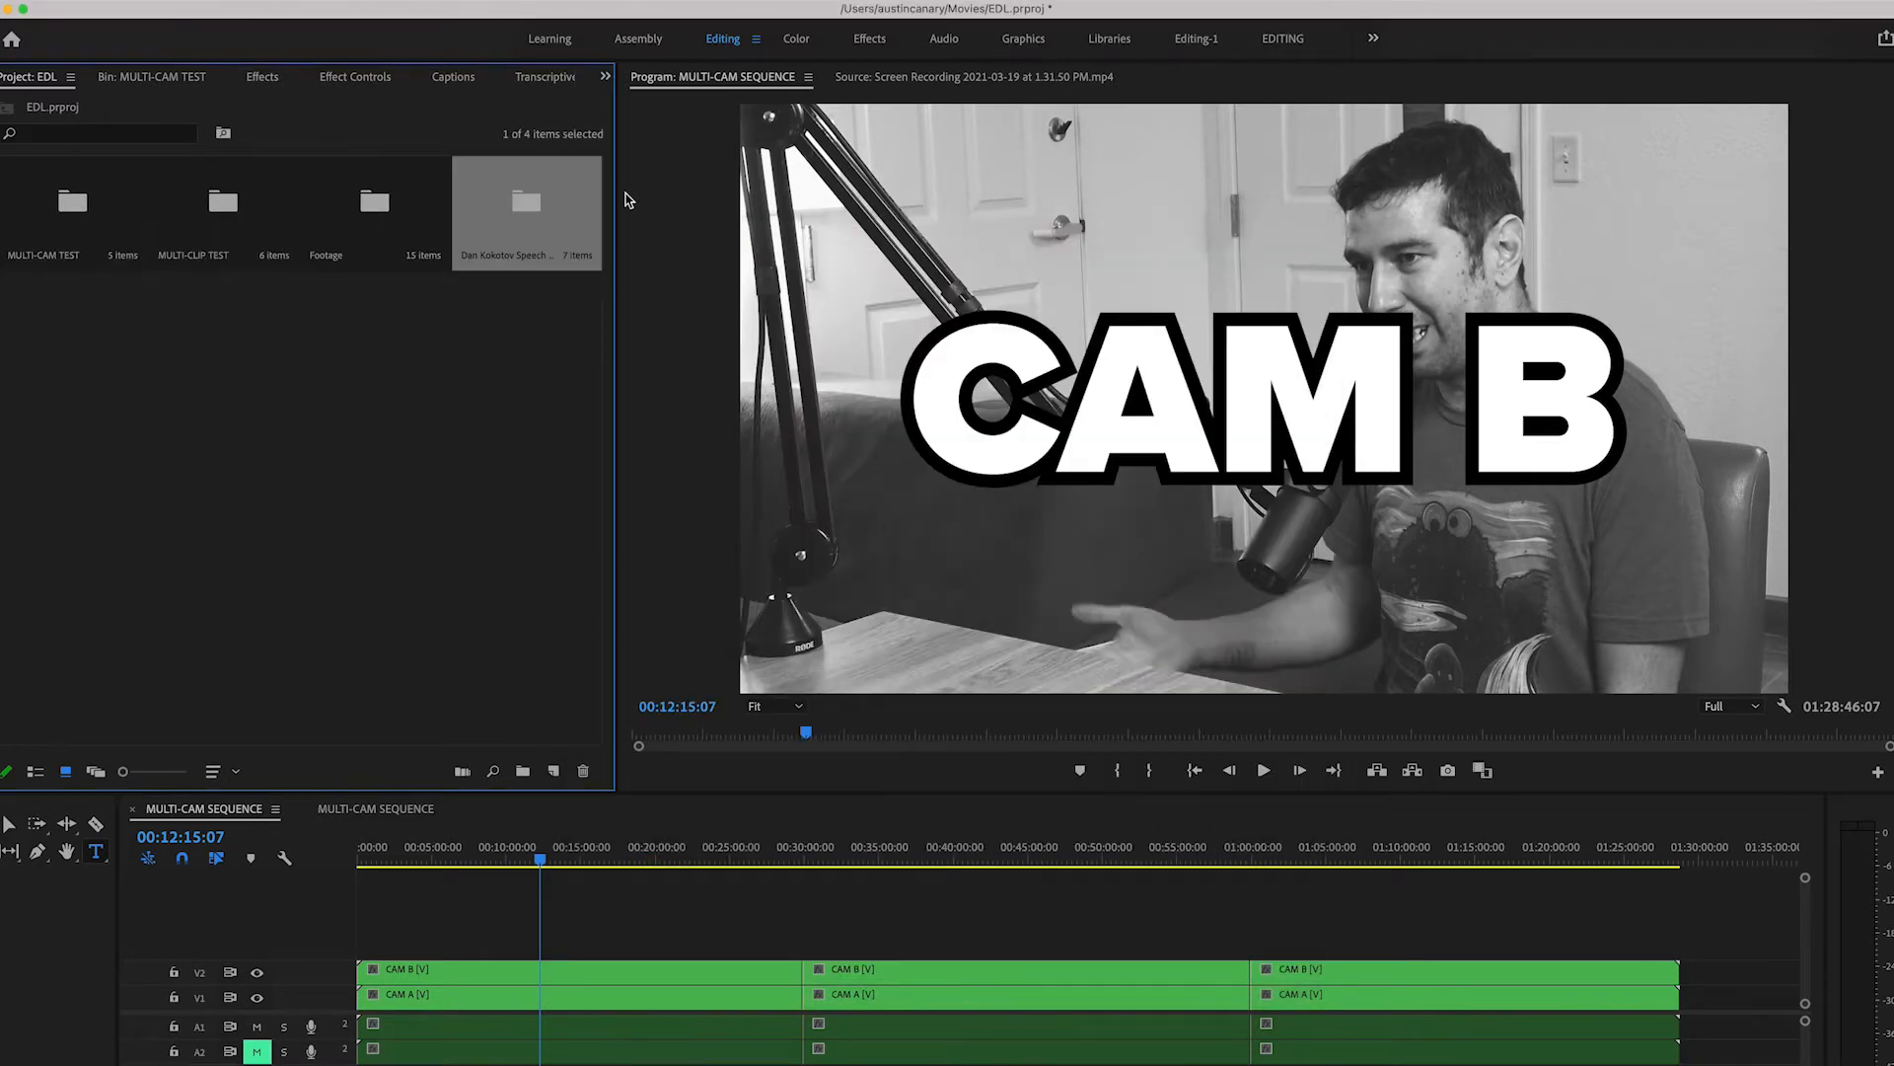
Step: Open the imported EDL bin and start Link Media on Sequence 01's offline clips
{"action": "double_click", "coordinate": [525, 201]}
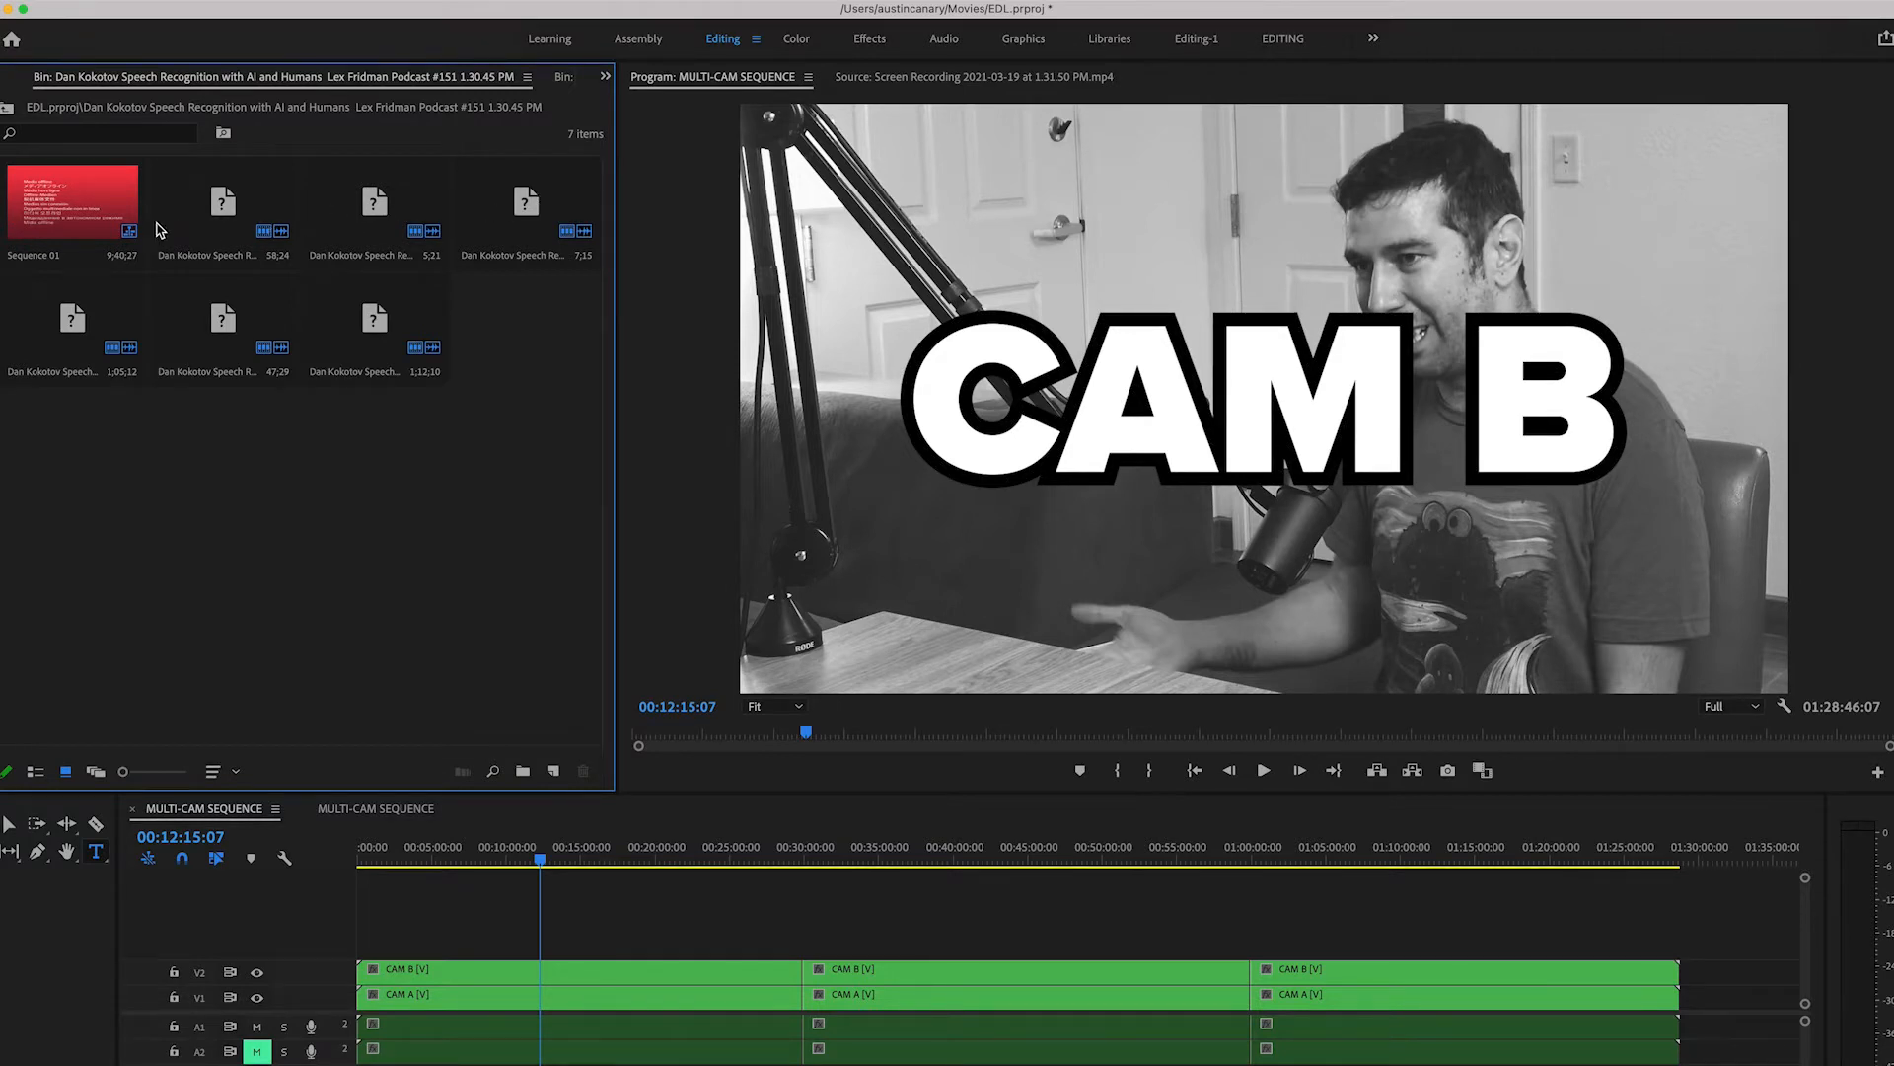
{"action": "right_click", "coordinate": [73, 206]}
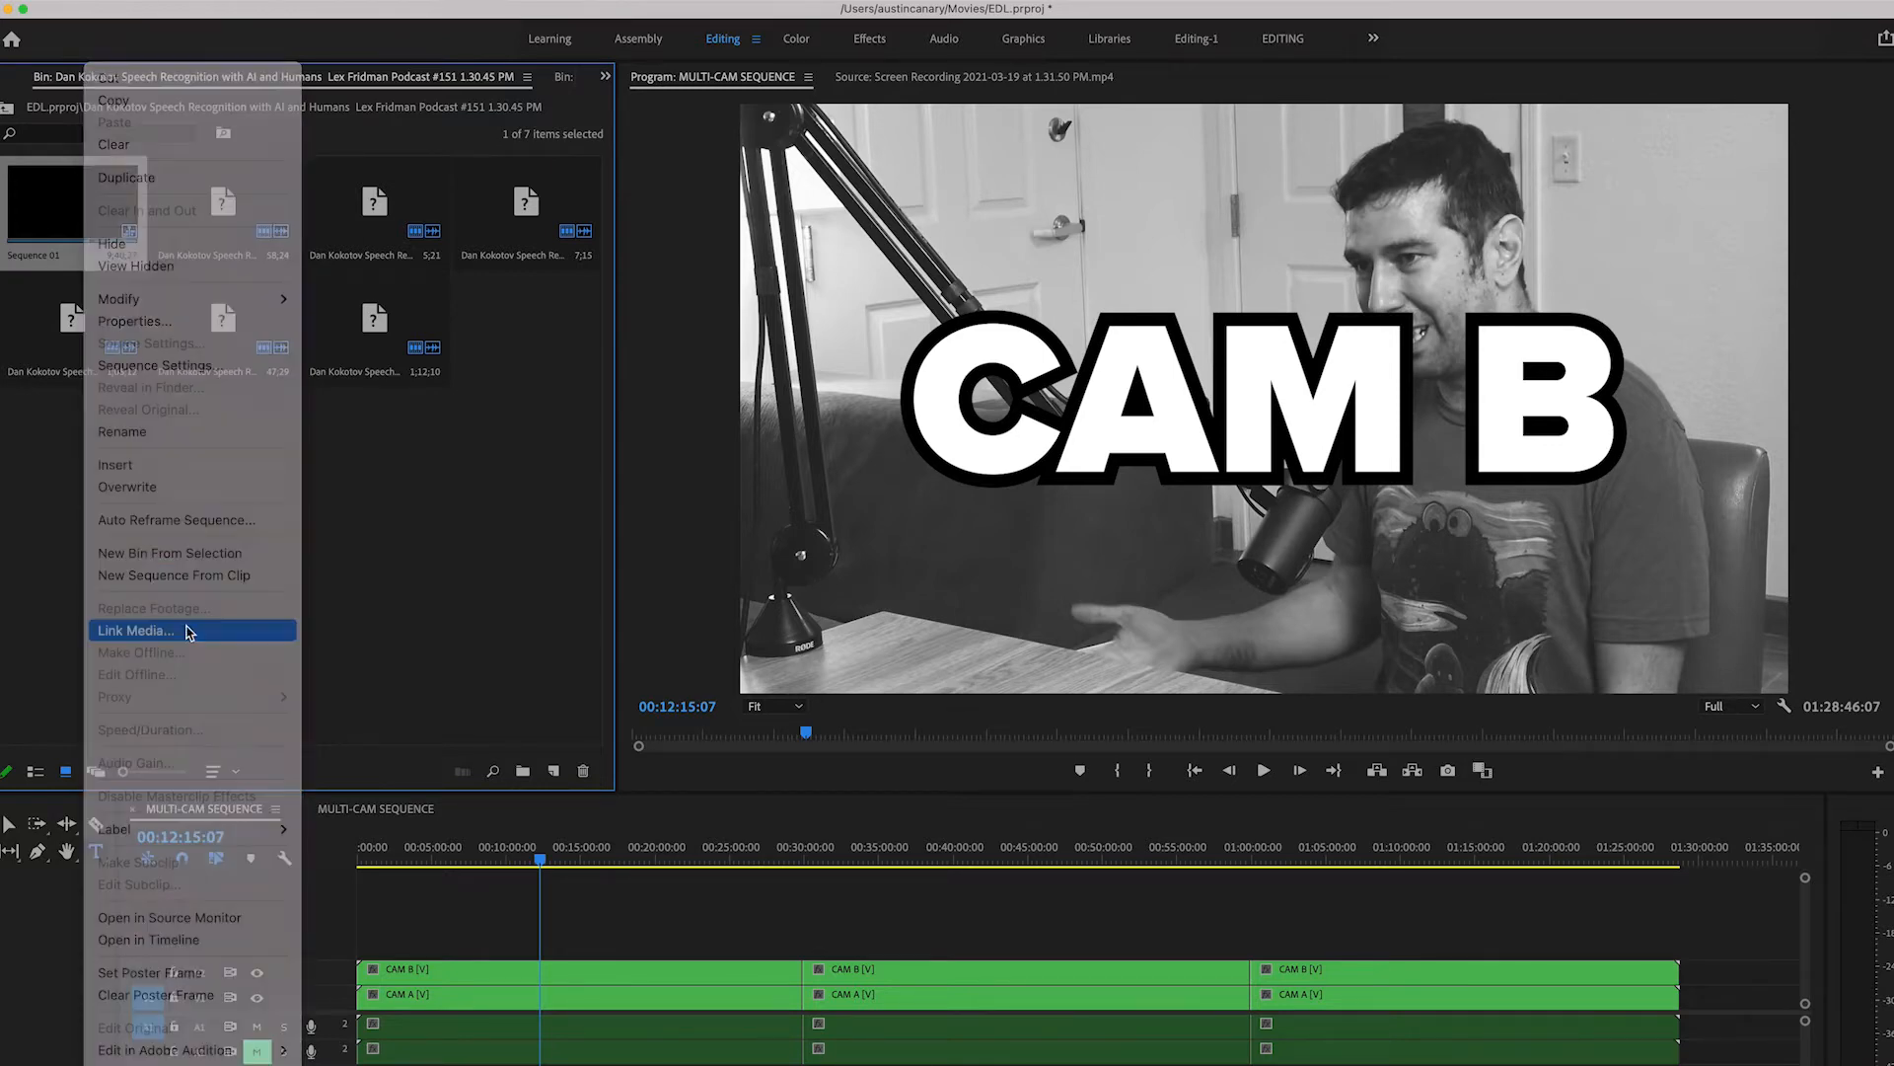
{"action": "left_click", "coordinate": [136, 630]}
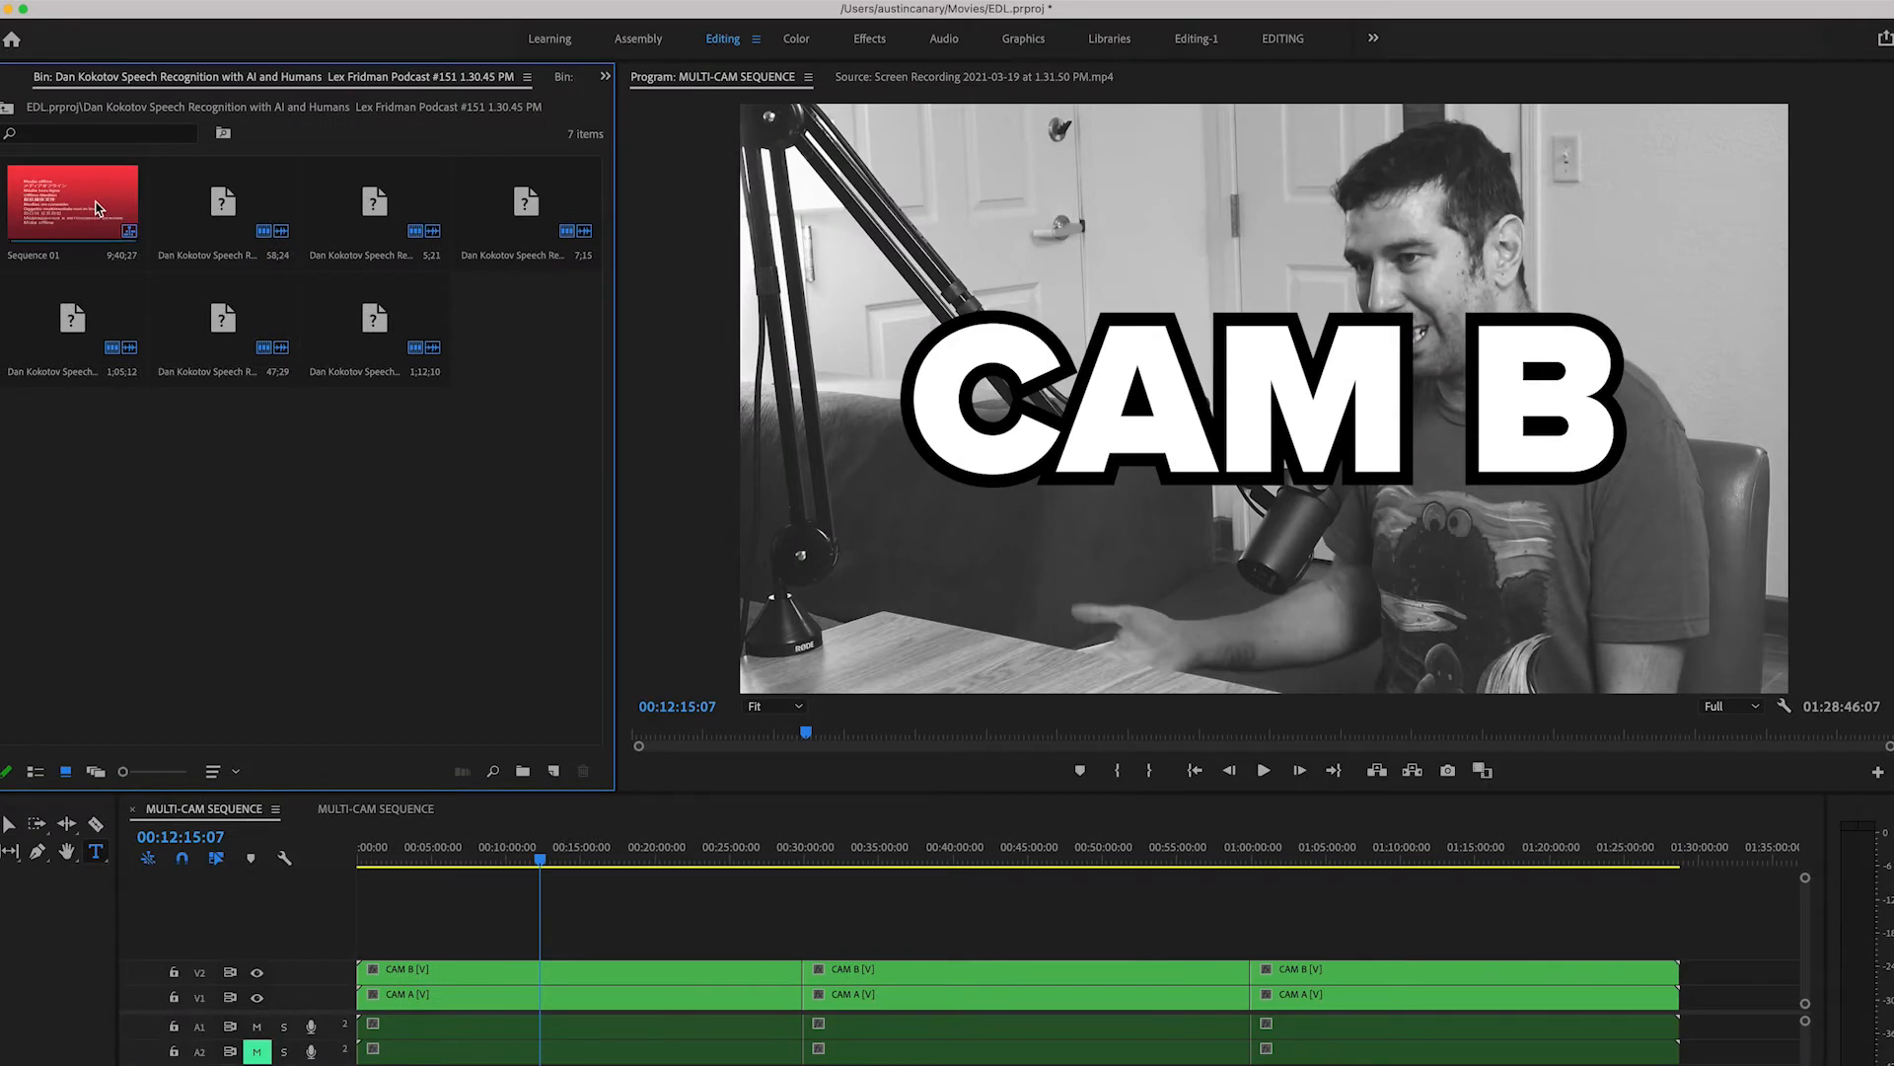
Step: Open Sequence 01 and replace its offline clips with MULTI-CAM SEQUENCE from the MULTI-CAM TEST bin
{"action": "double_click", "coordinate": [71, 201]}
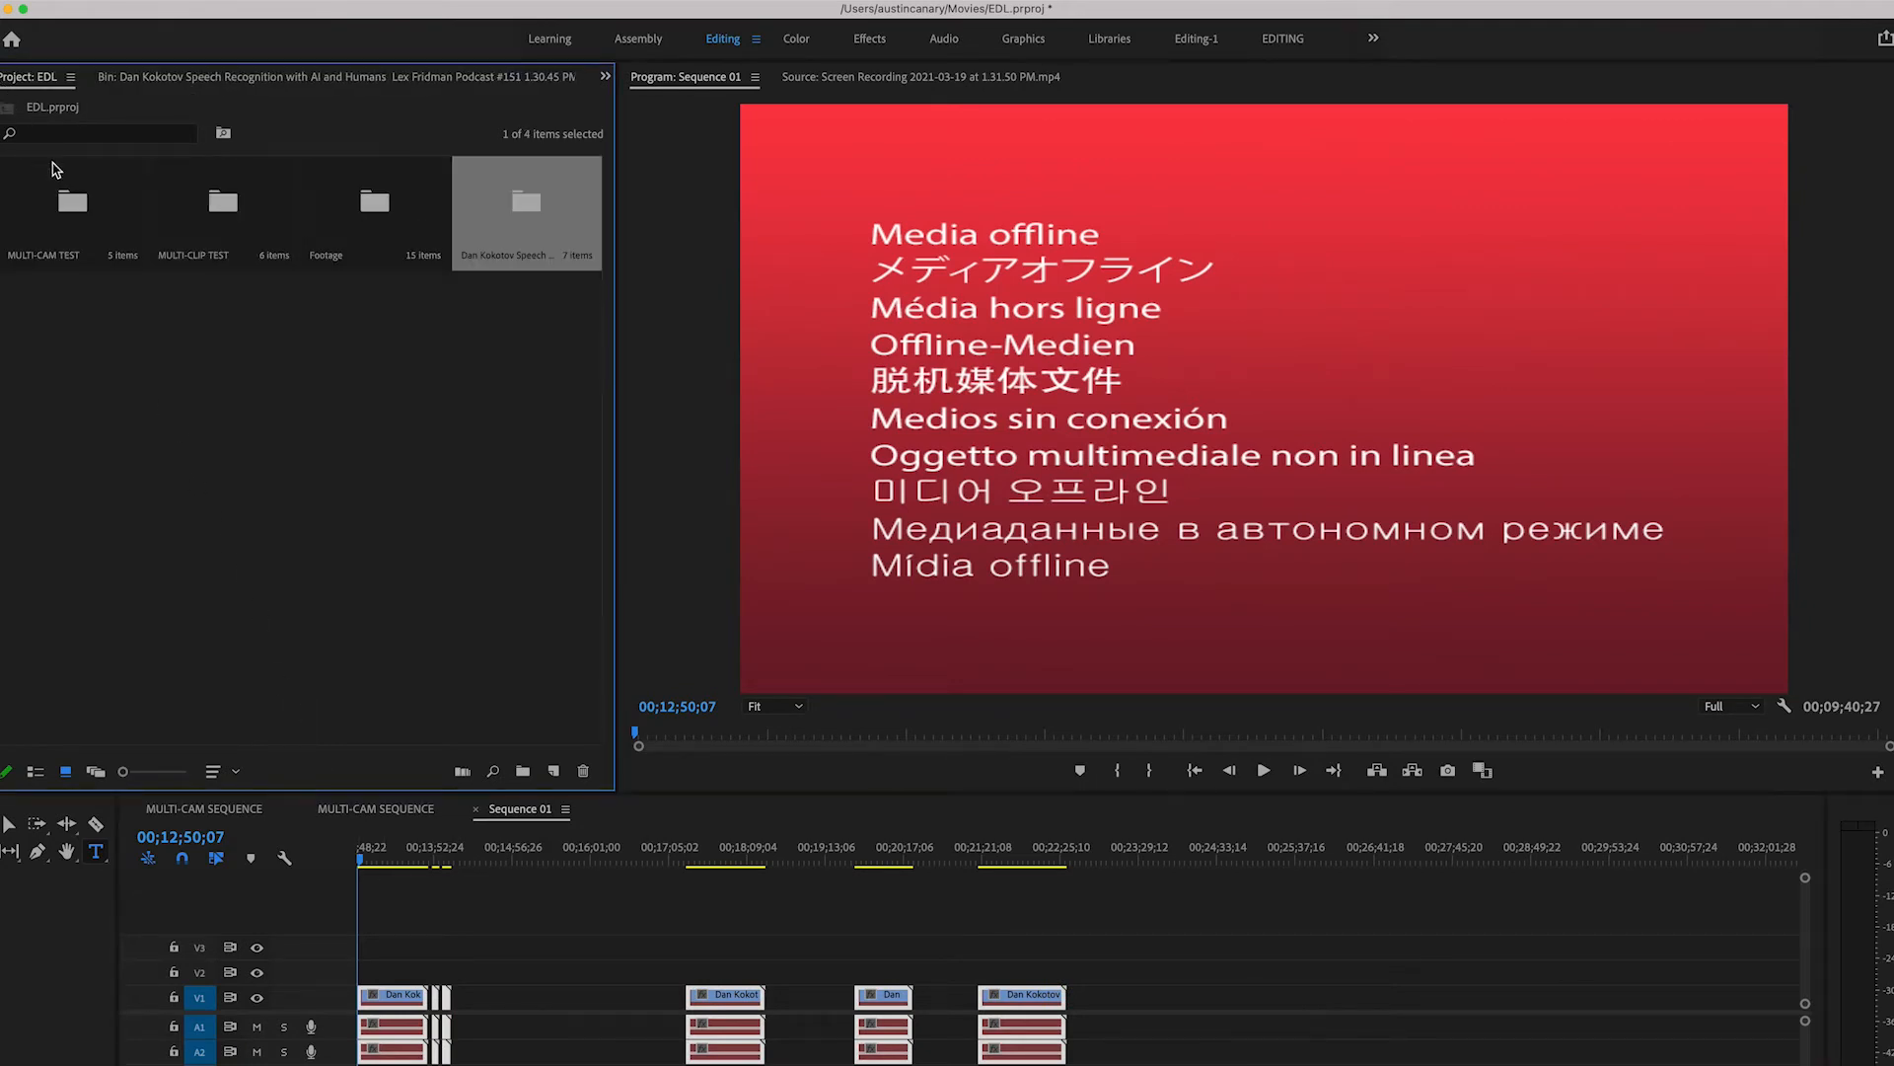
{"action": "double_click", "coordinate": [73, 199]}
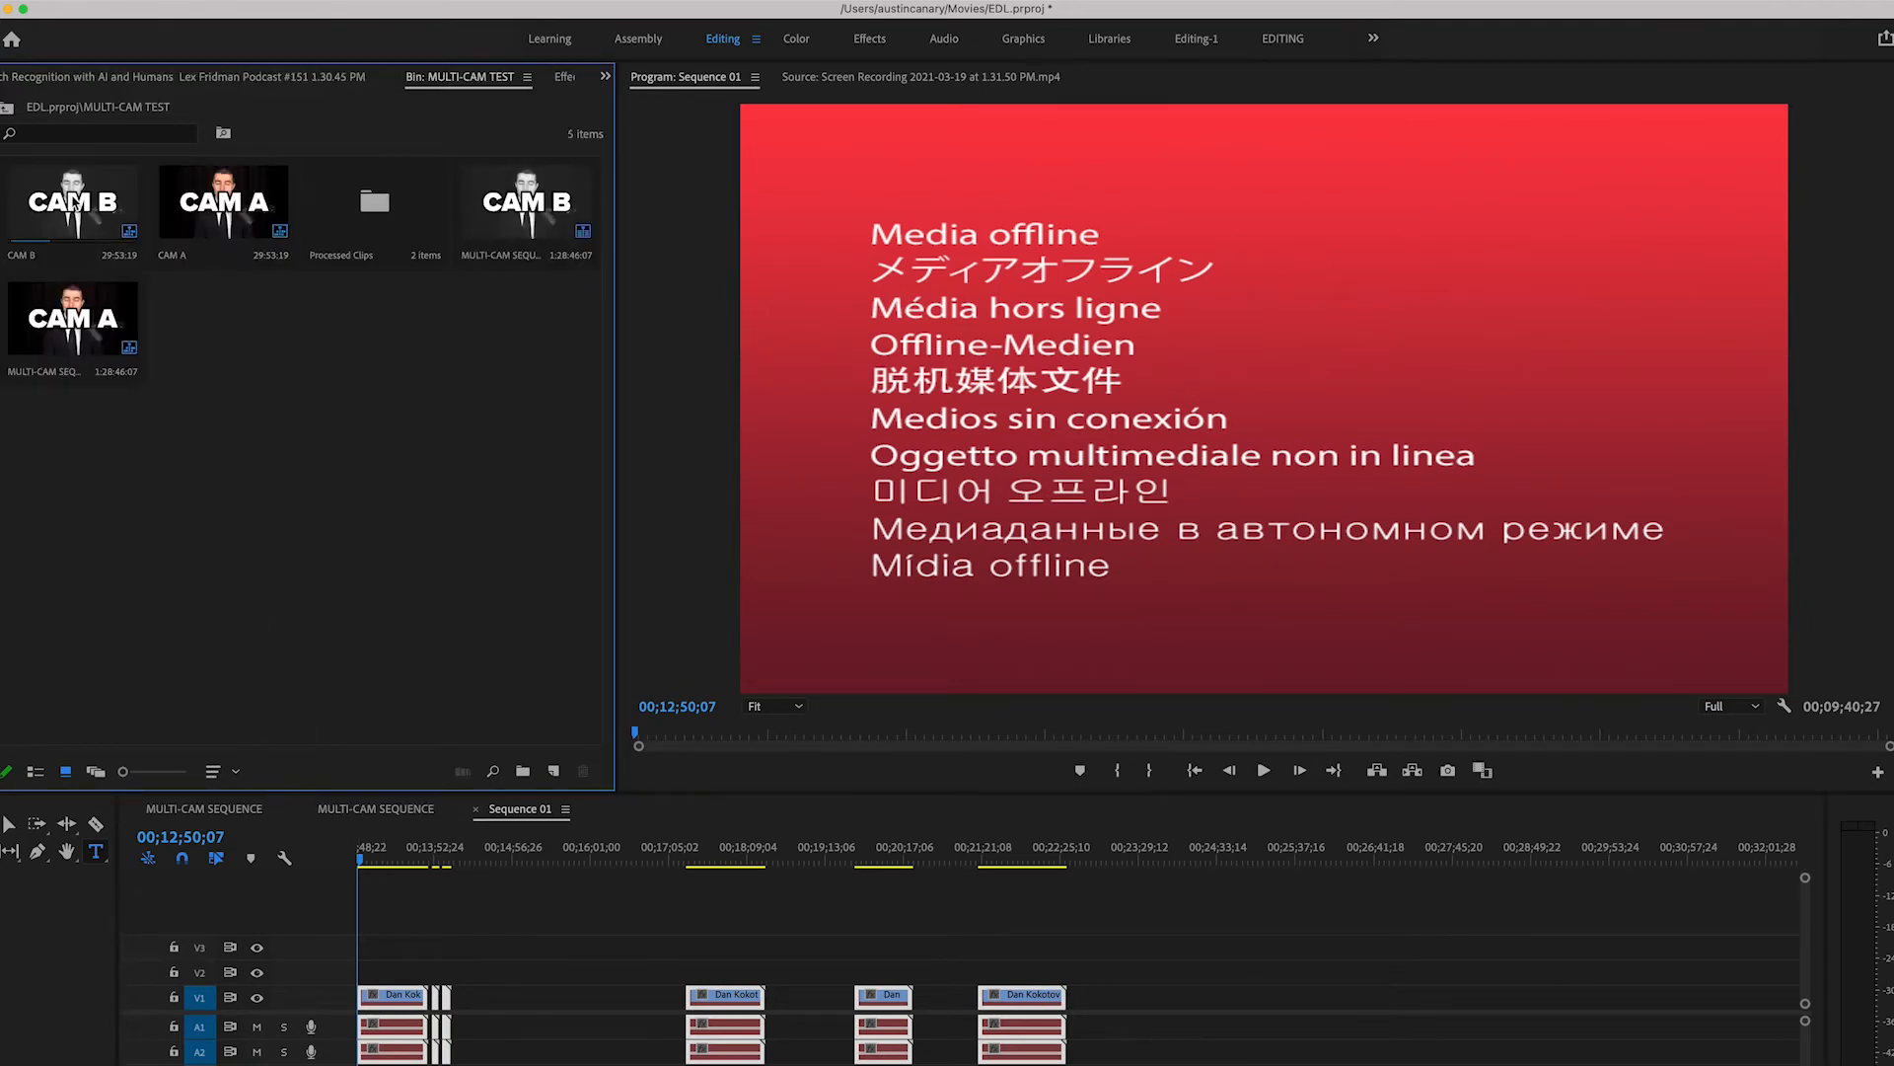
{"action": "left_click", "coordinate": [525, 199]}
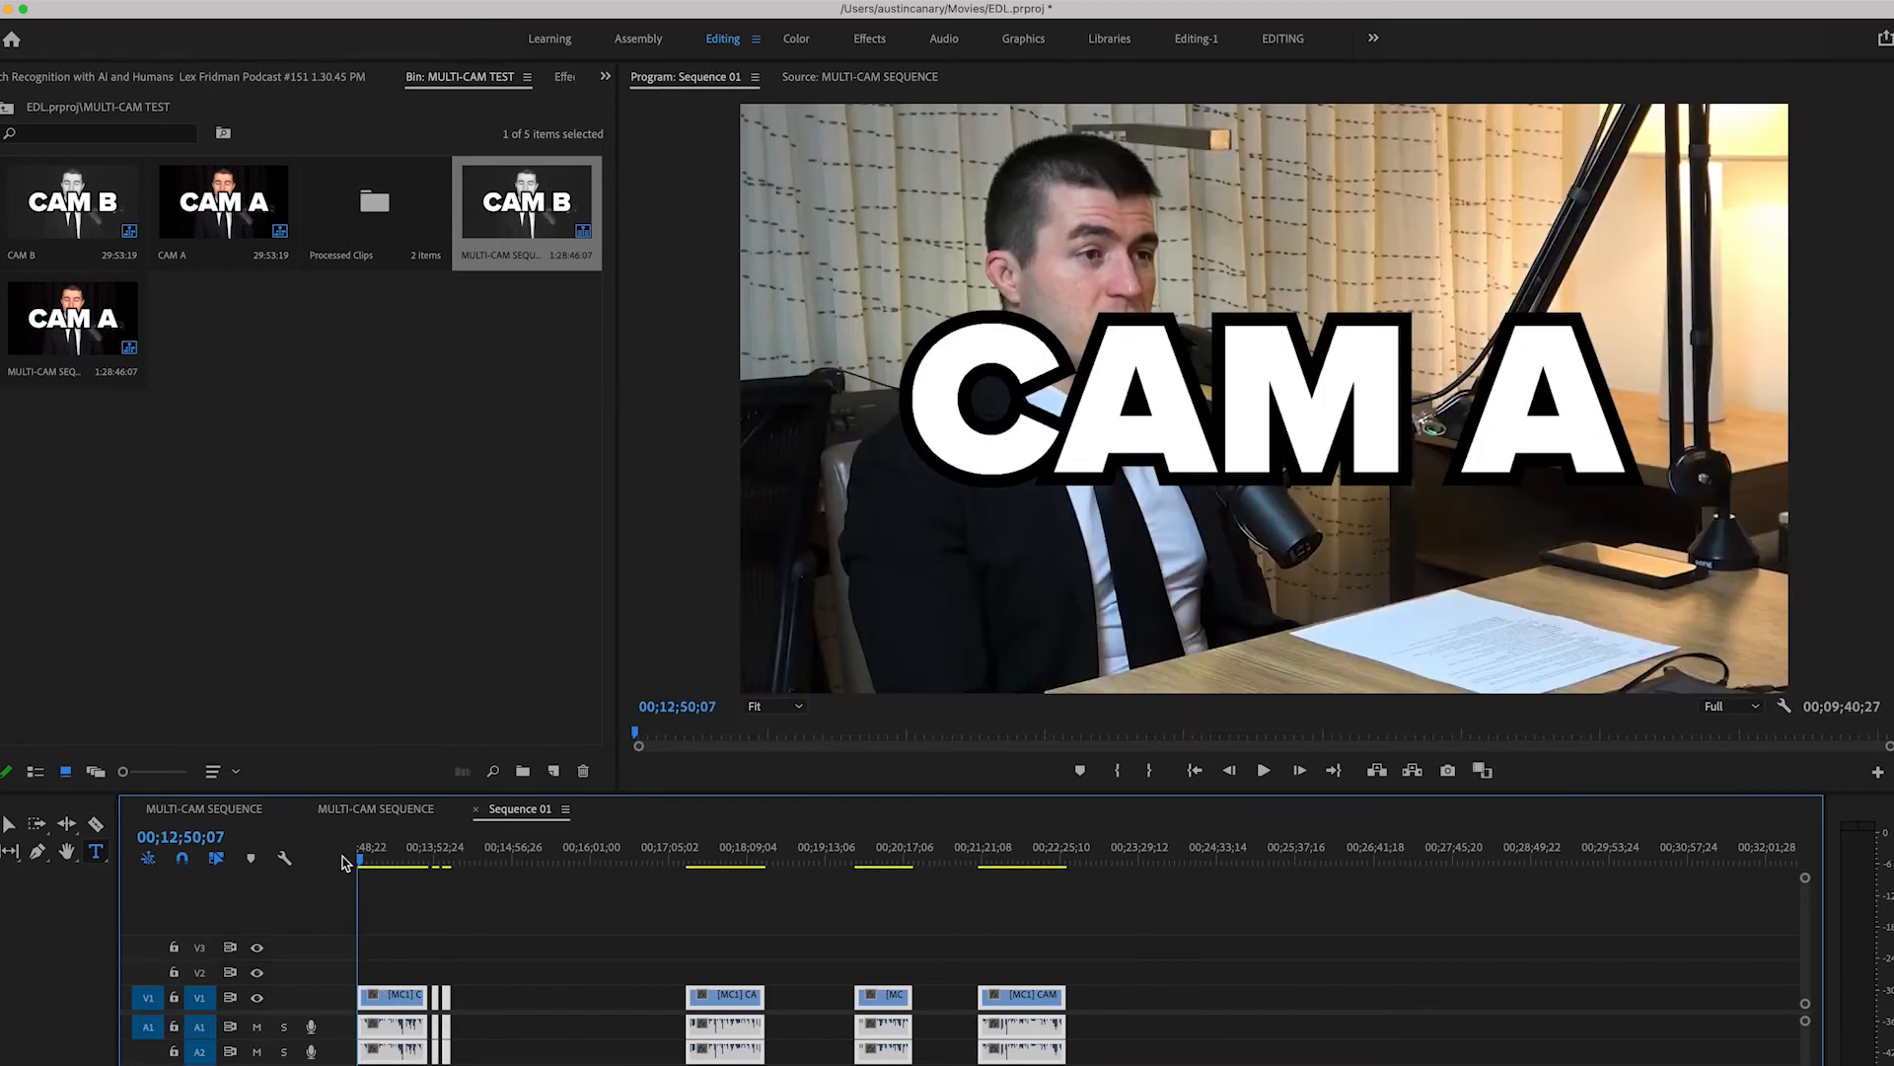
Step: Preview Sequence 01 and bring up the first clip's Multi-Camera options to switch to CAM B
{"action": "left_click", "coordinate": [1263, 770]}
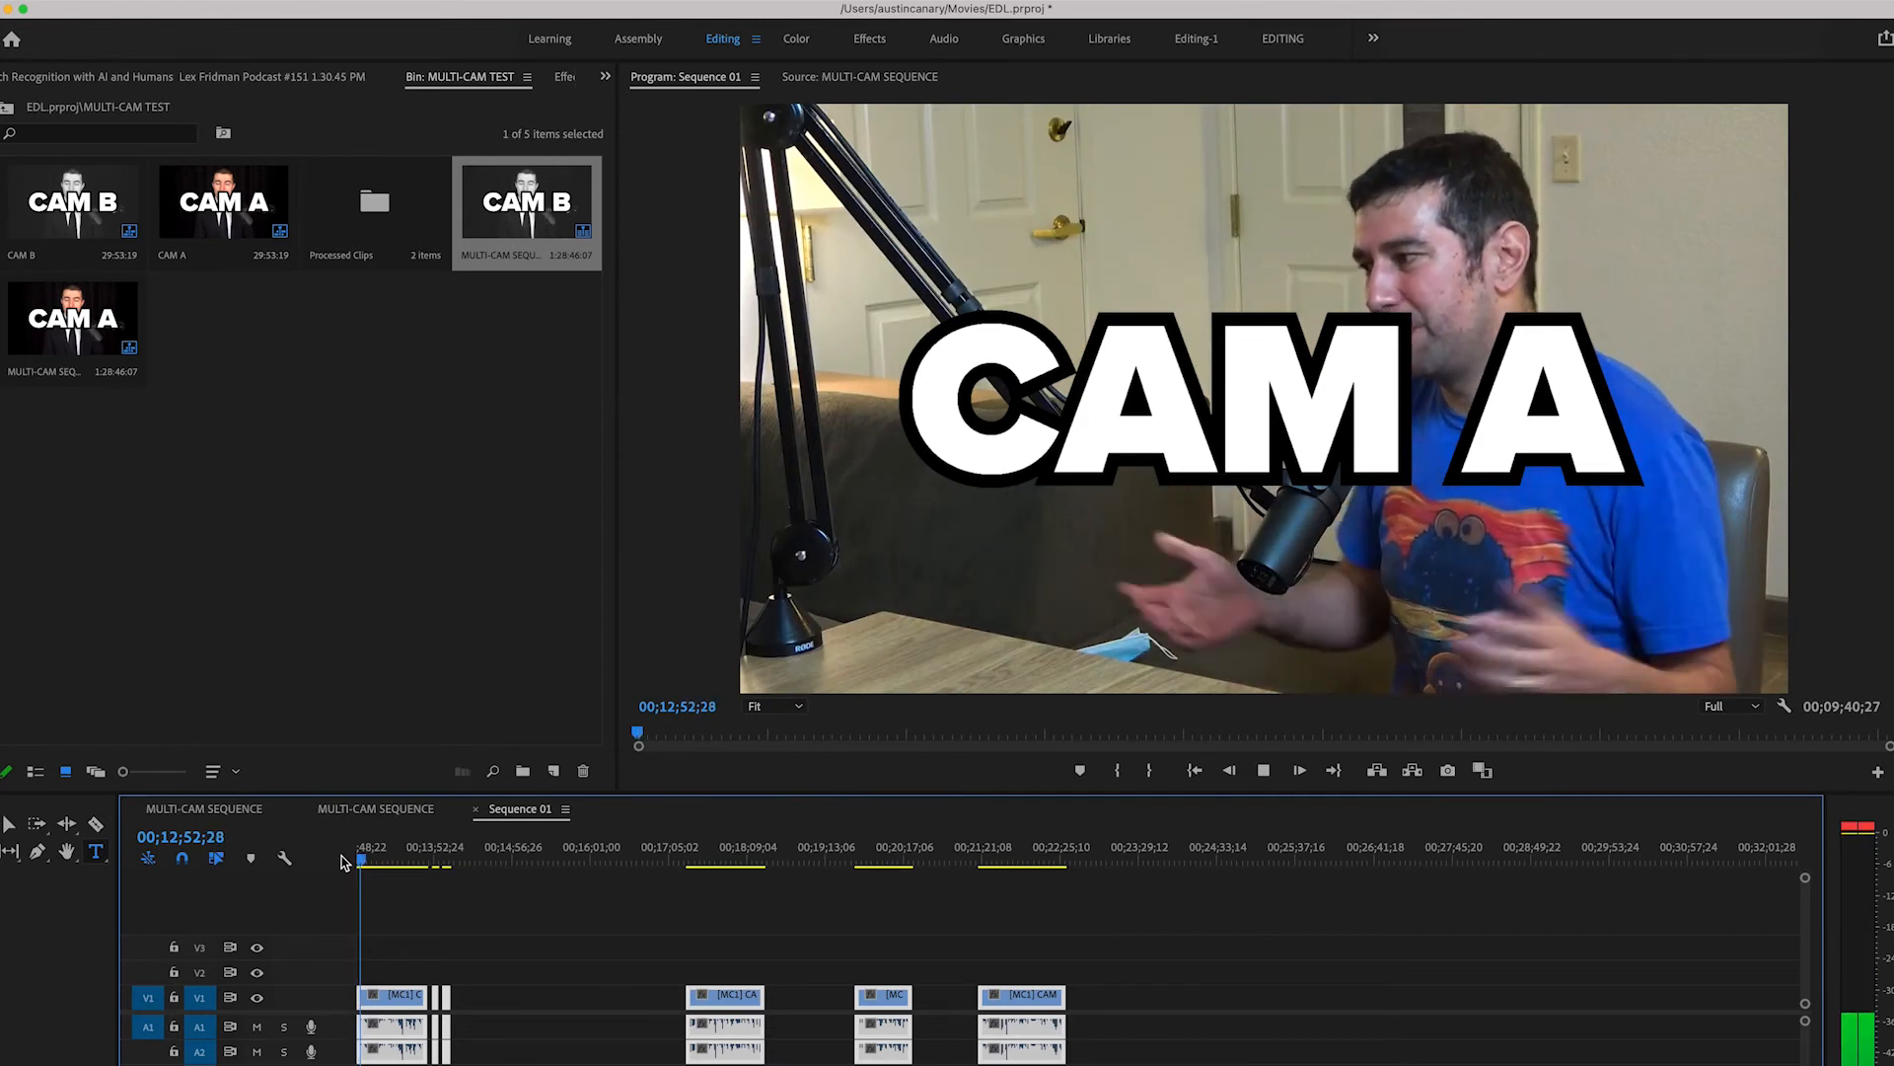
{"action": "right_click", "coordinate": [391, 996]}
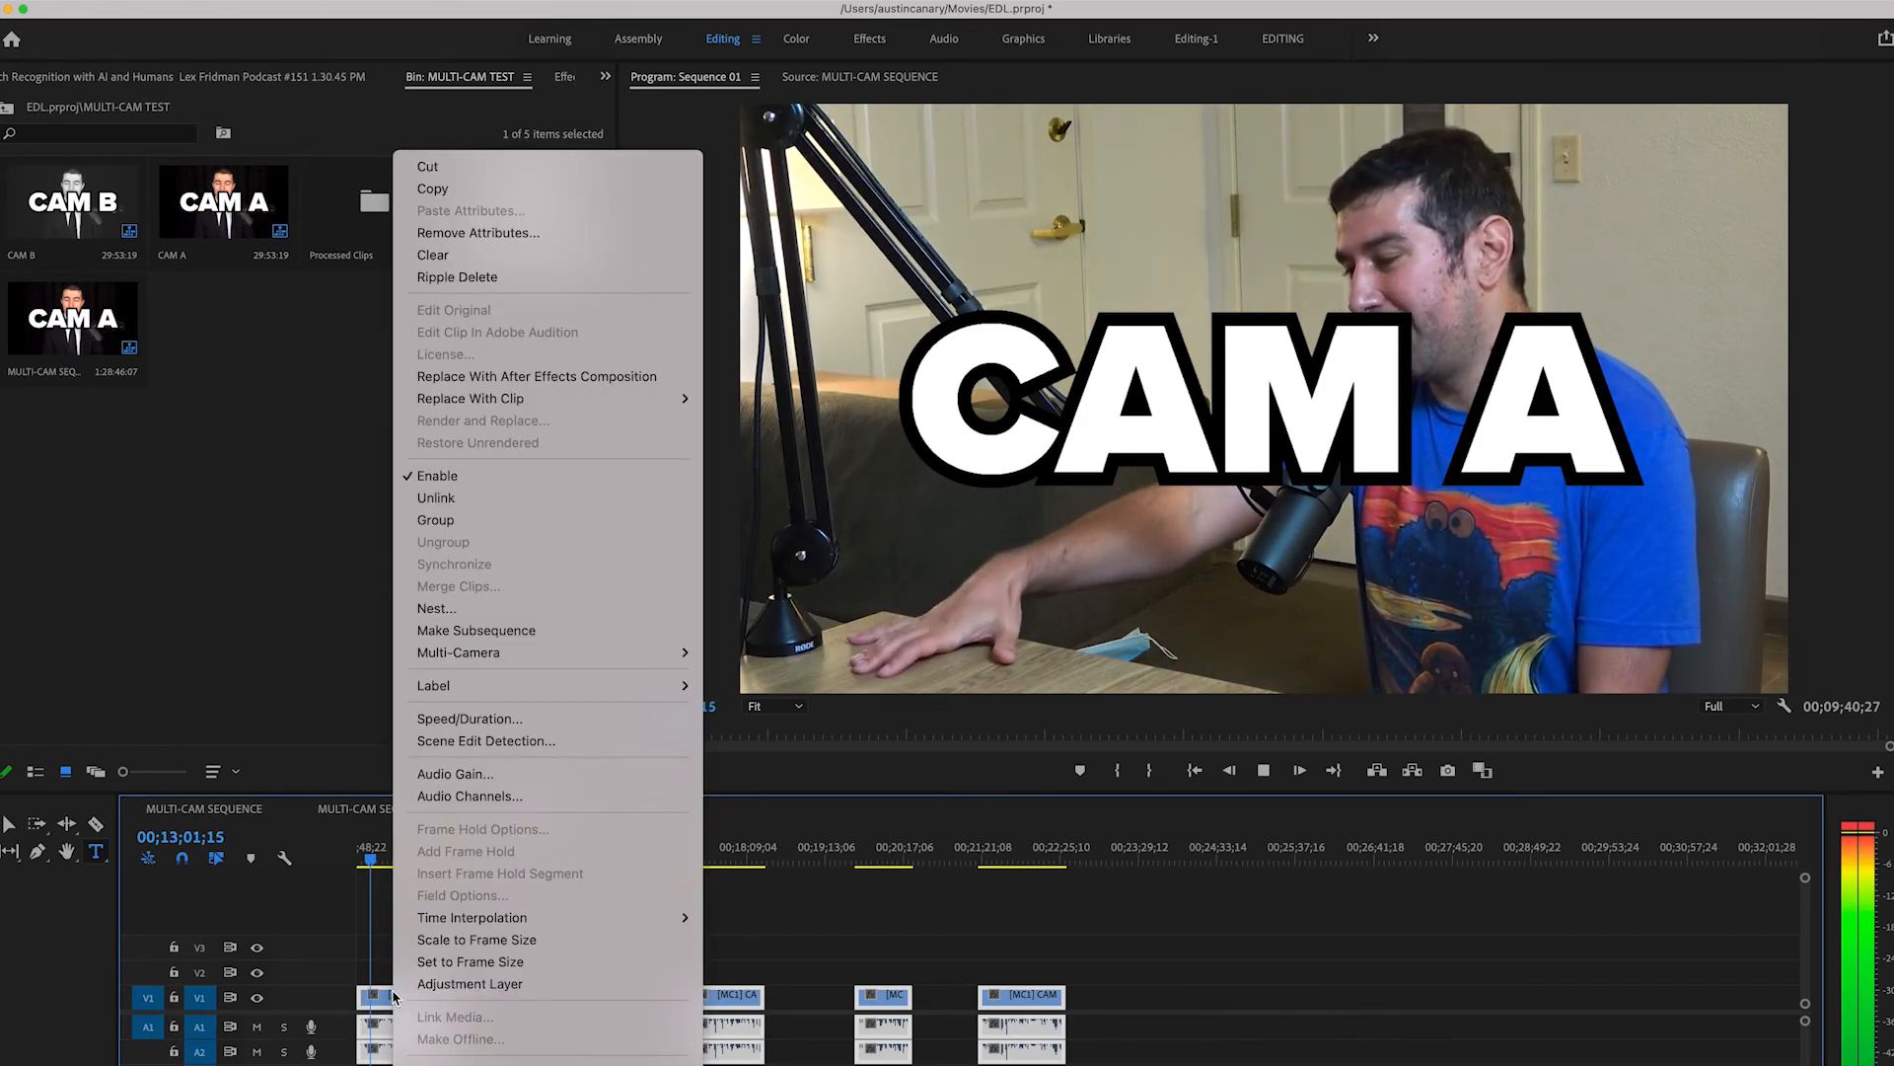
{"action": "mouse_move", "coordinate": [458, 653]}
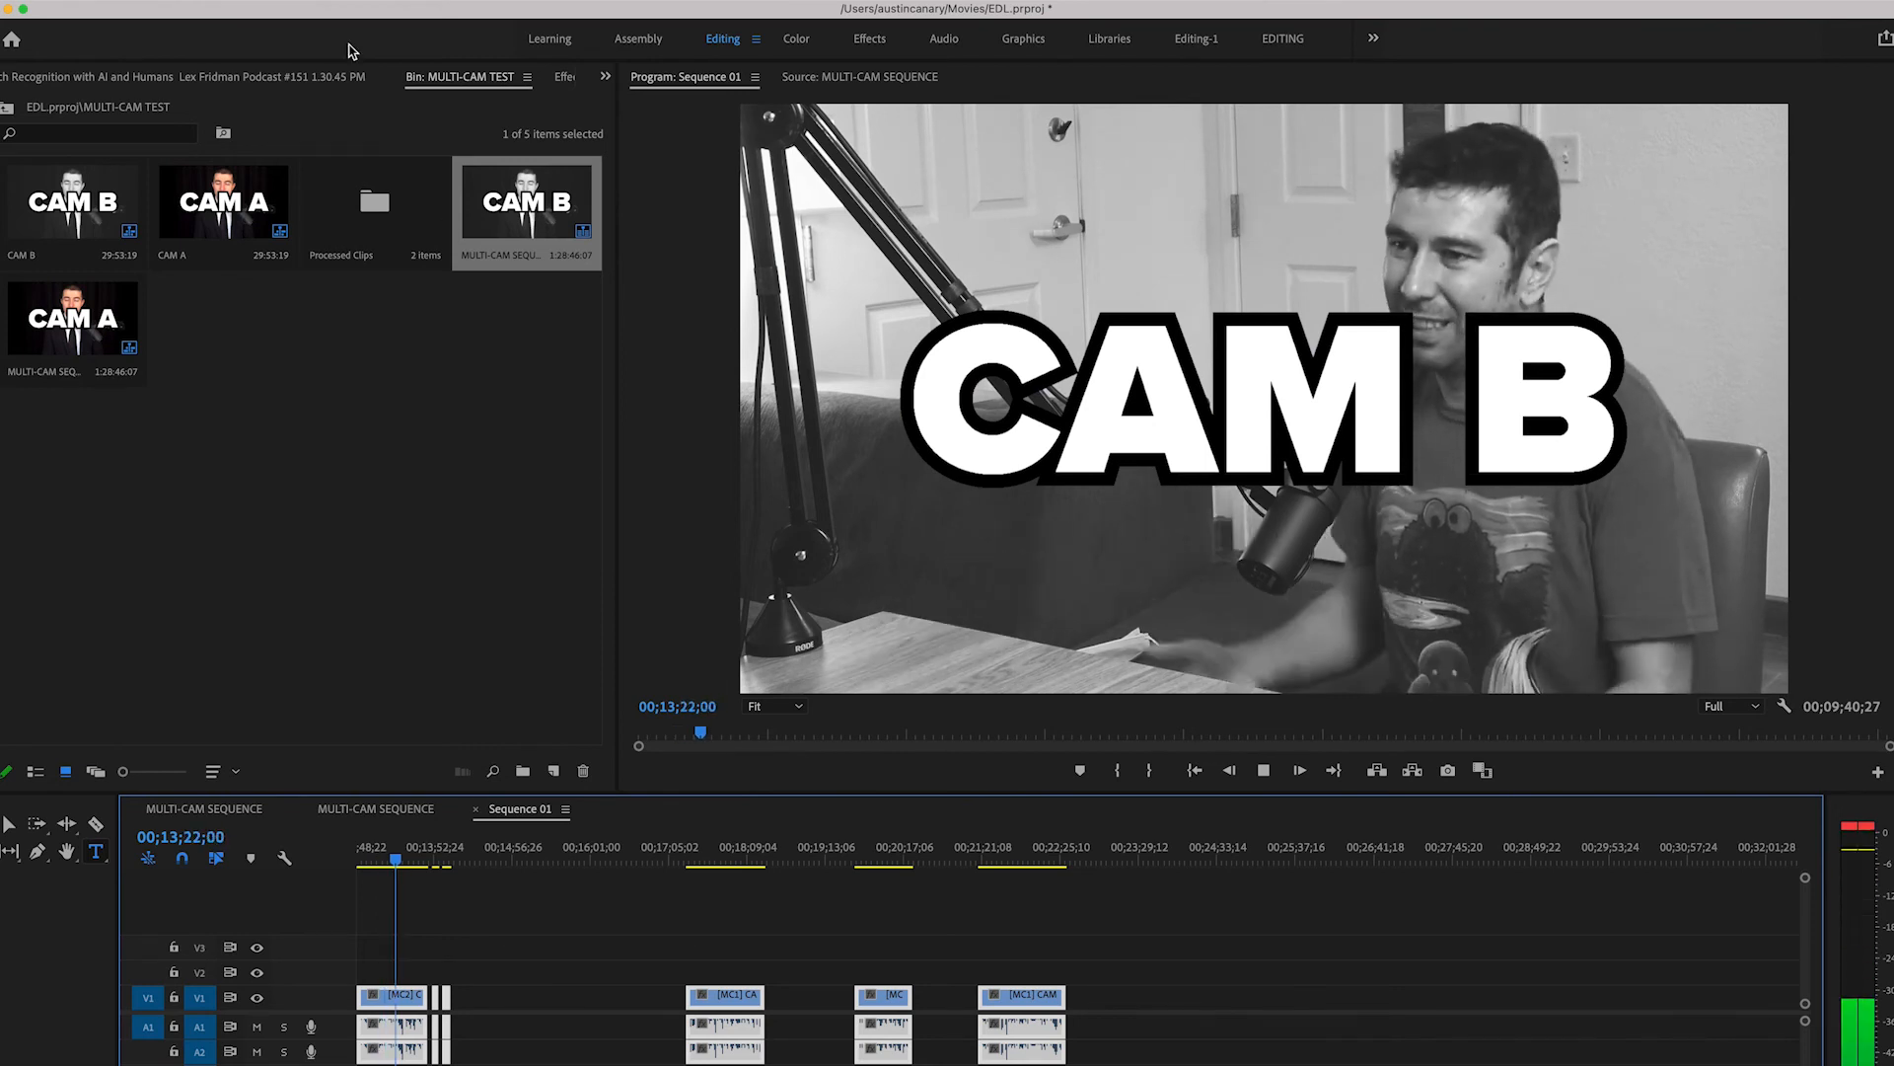
Step: Apply Sequence > Close Gap so the multicam selects play back to back
{"action": "left_click", "coordinate": [308, 12]}
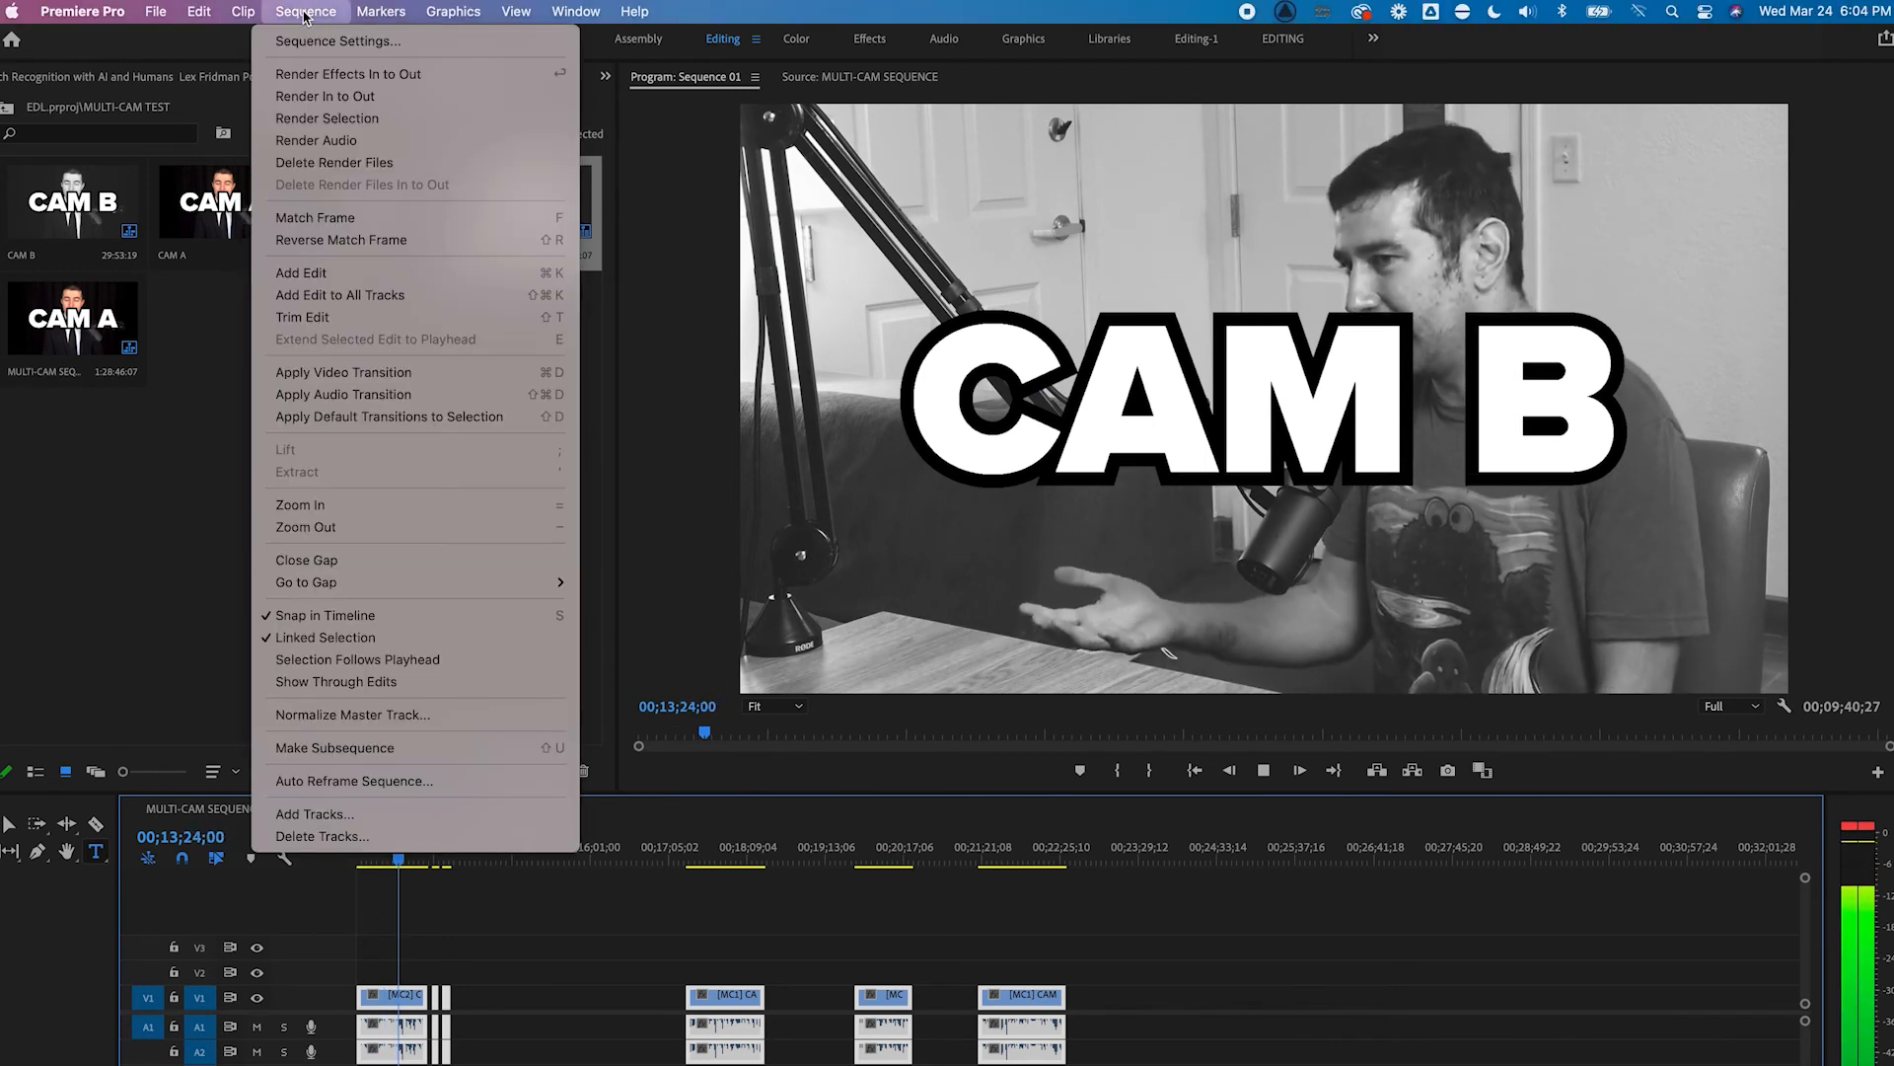
{"action": "mouse_move", "coordinate": [337, 559]}
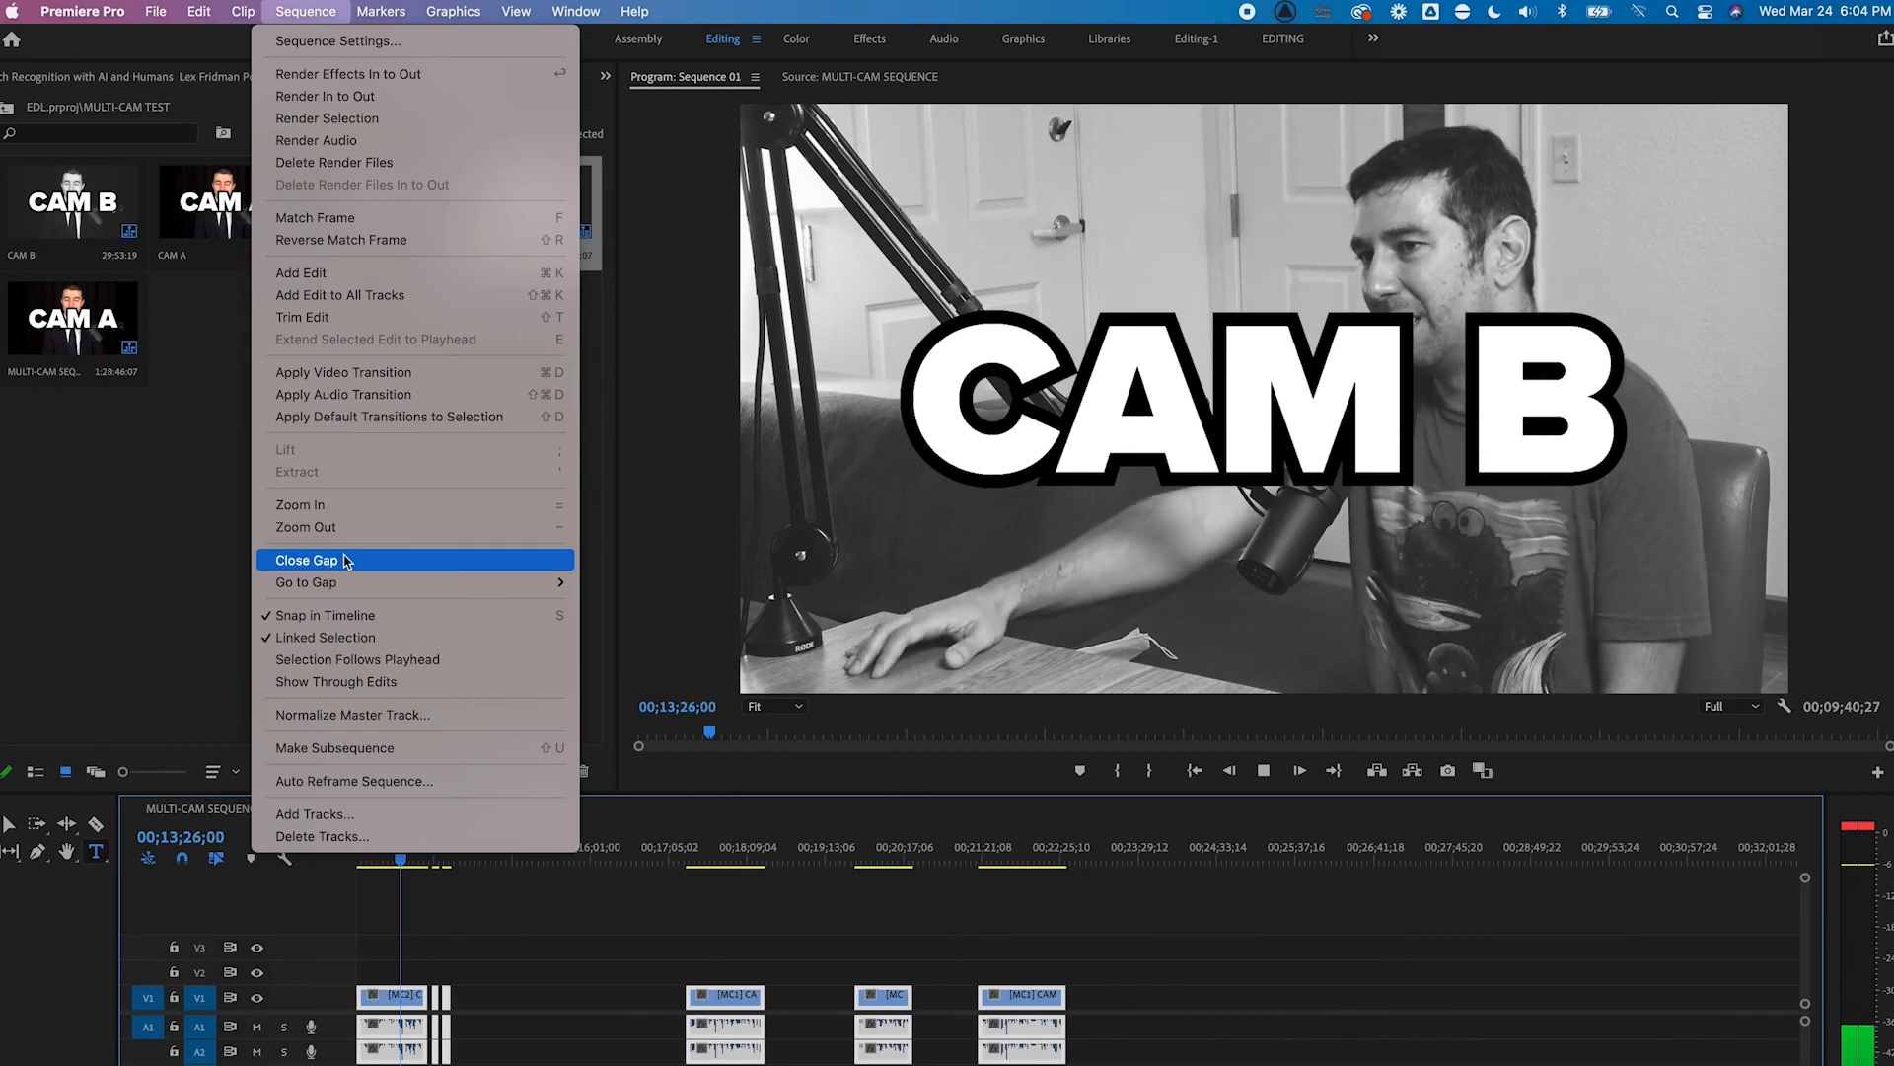
{"action": "left_click", "coordinate": [308, 559]}
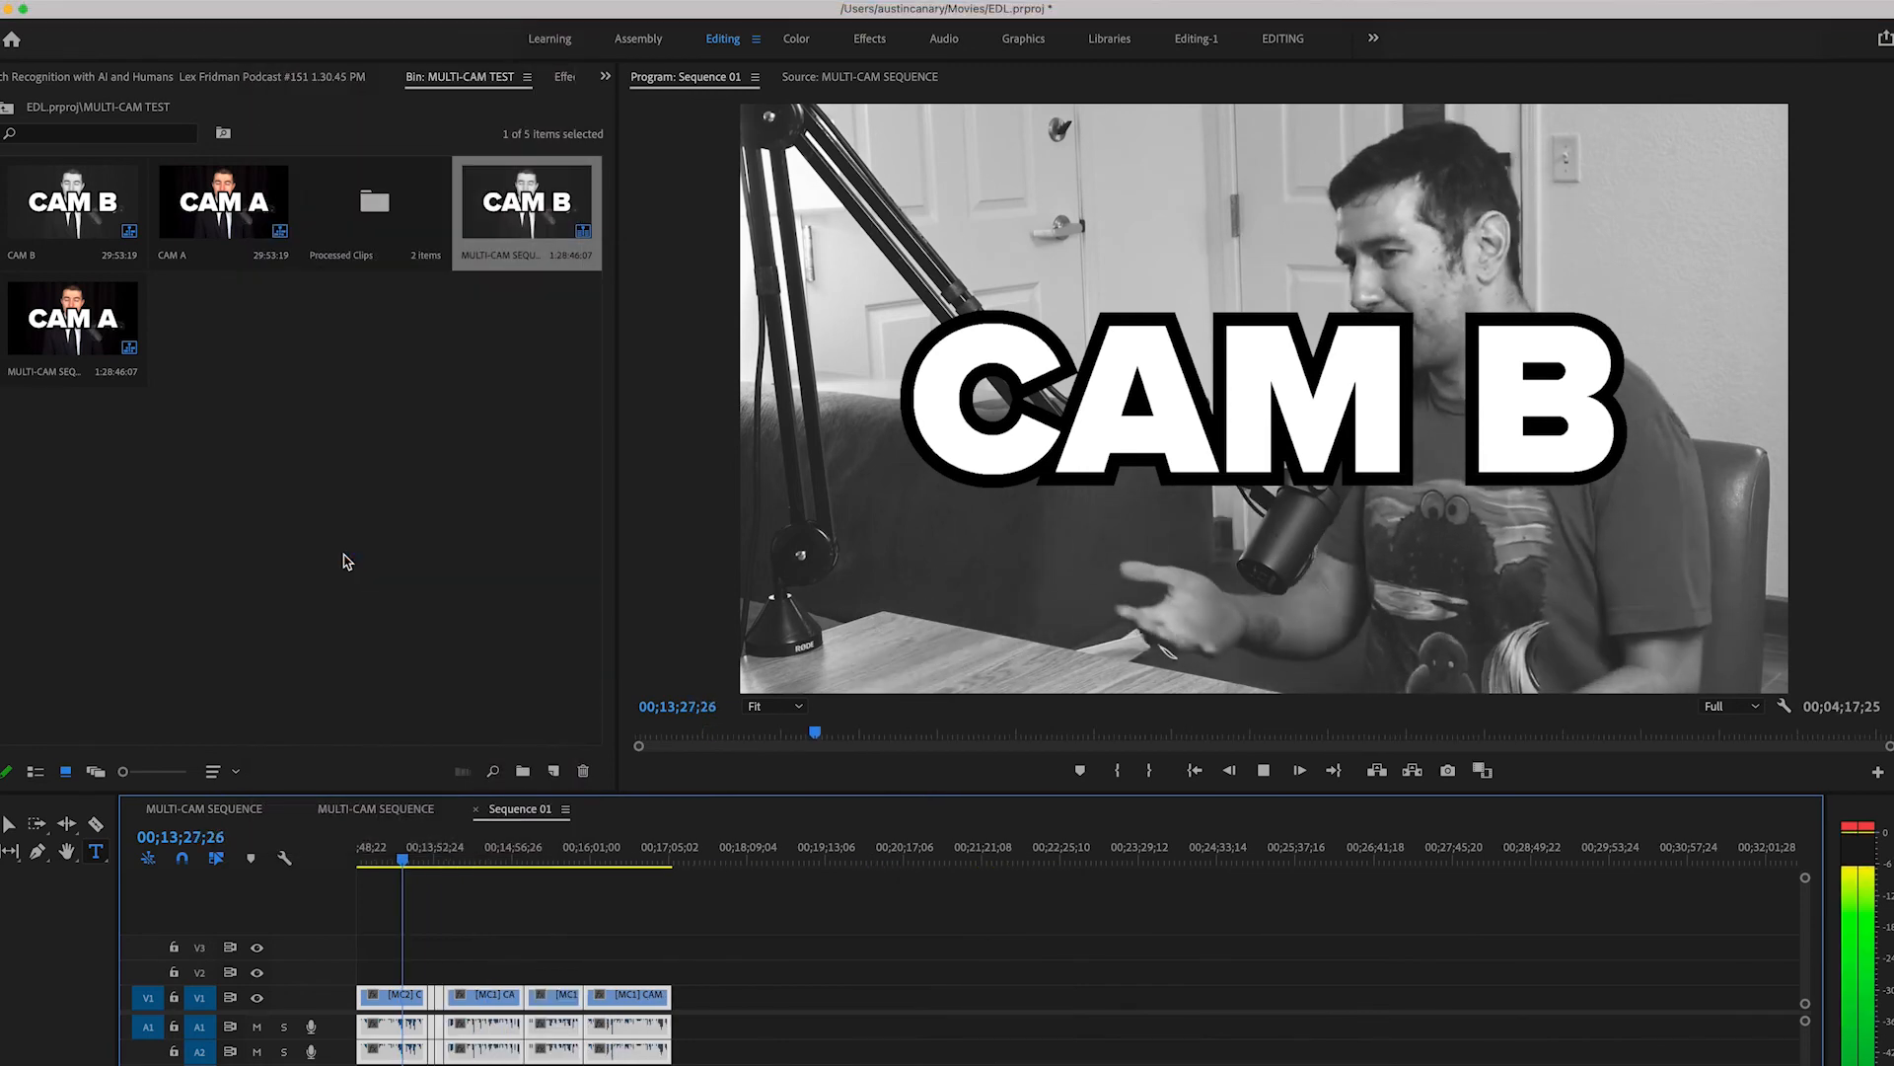